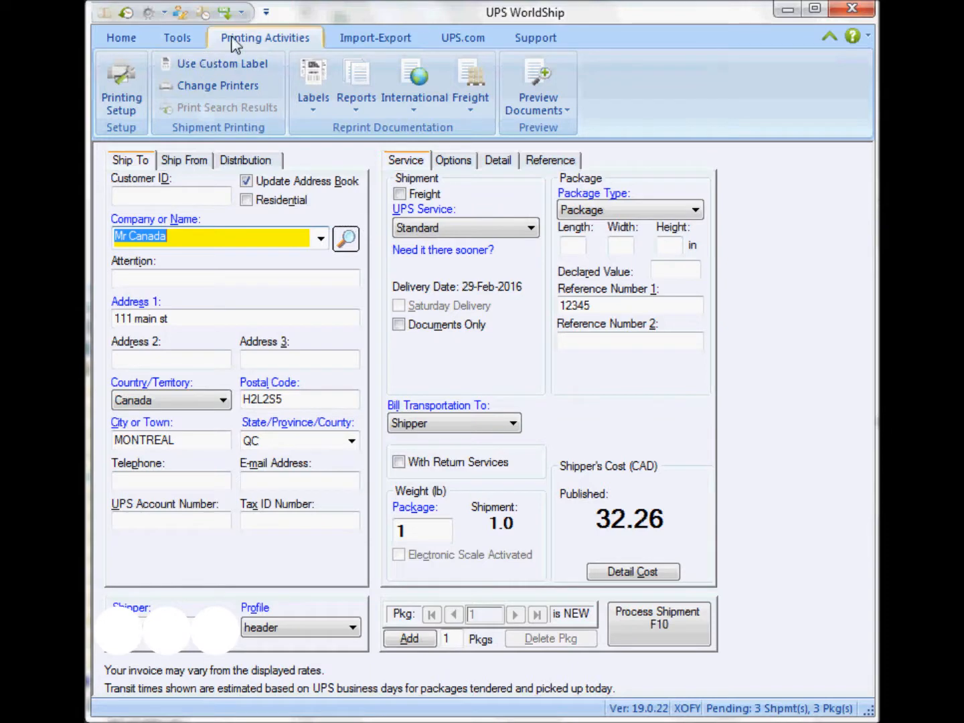
Step: Apply a label configuration change for the Label1 printer in Printing Setup and close the preferences
click(121, 90)
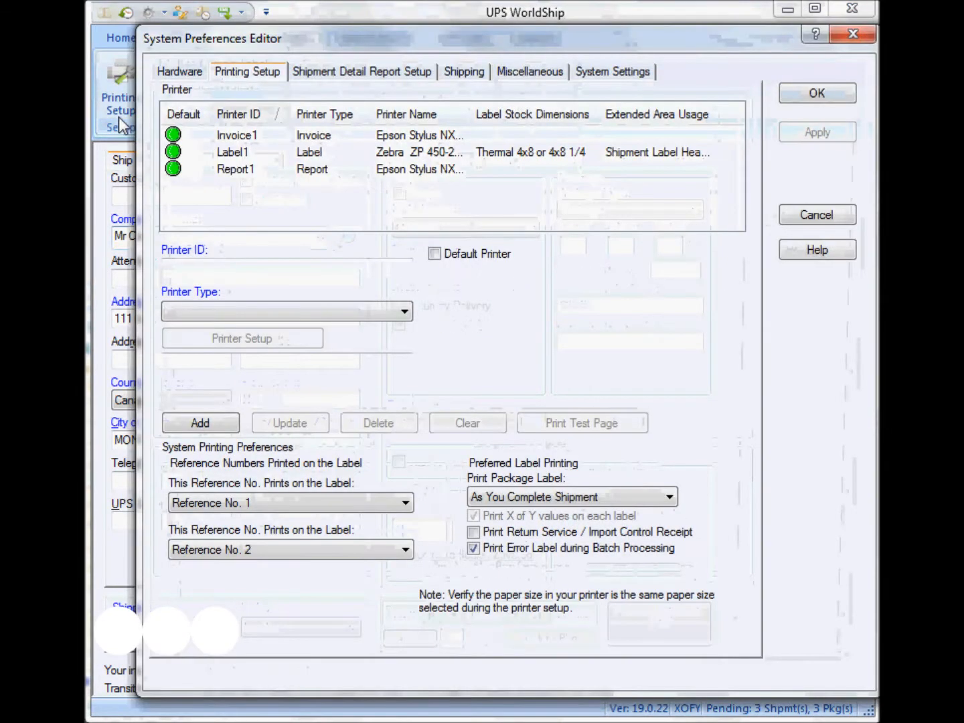
click(233, 152)
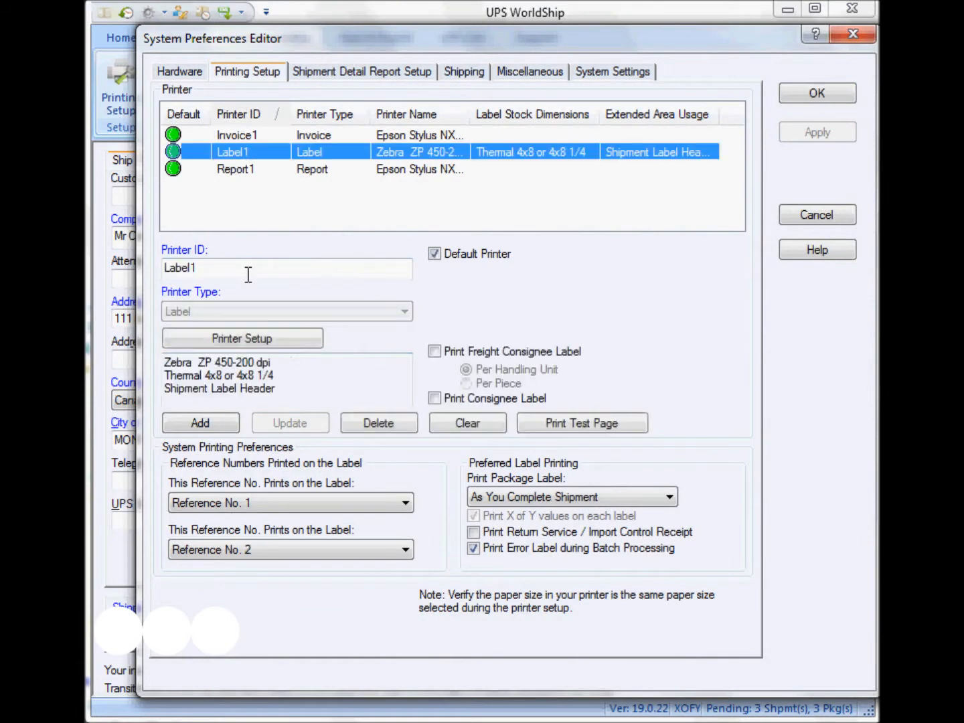
click(242, 339)
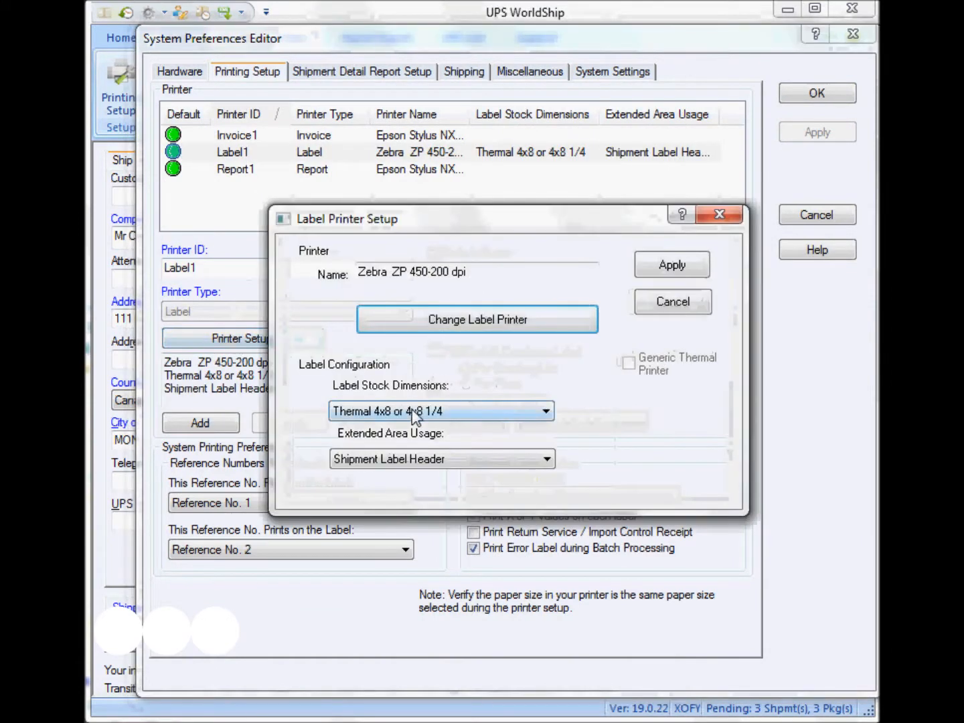
click(545, 459)
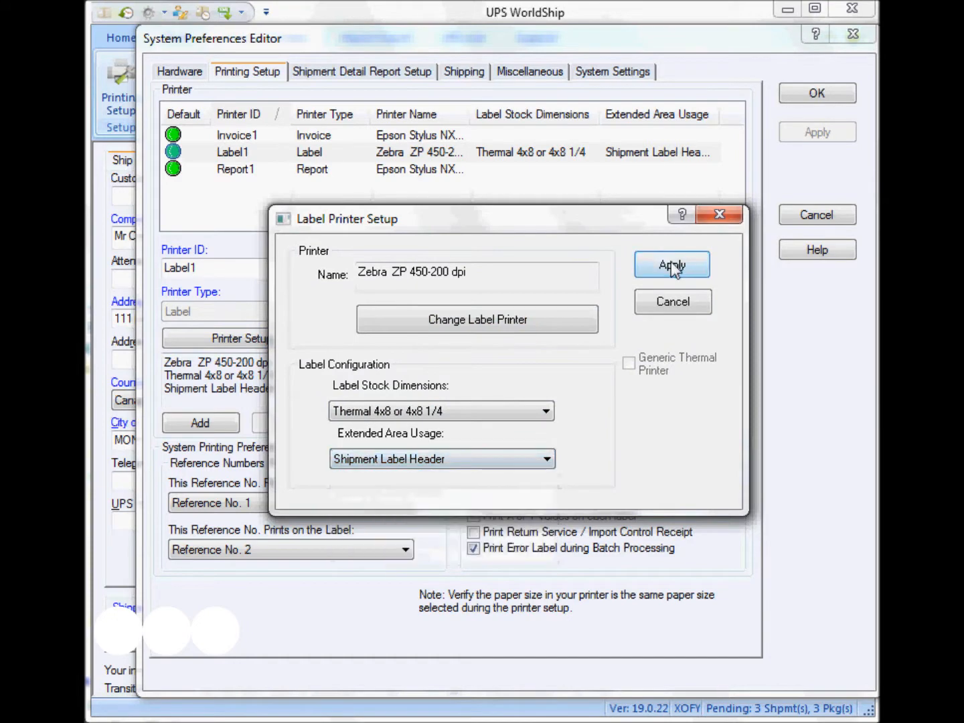
click(673, 264)
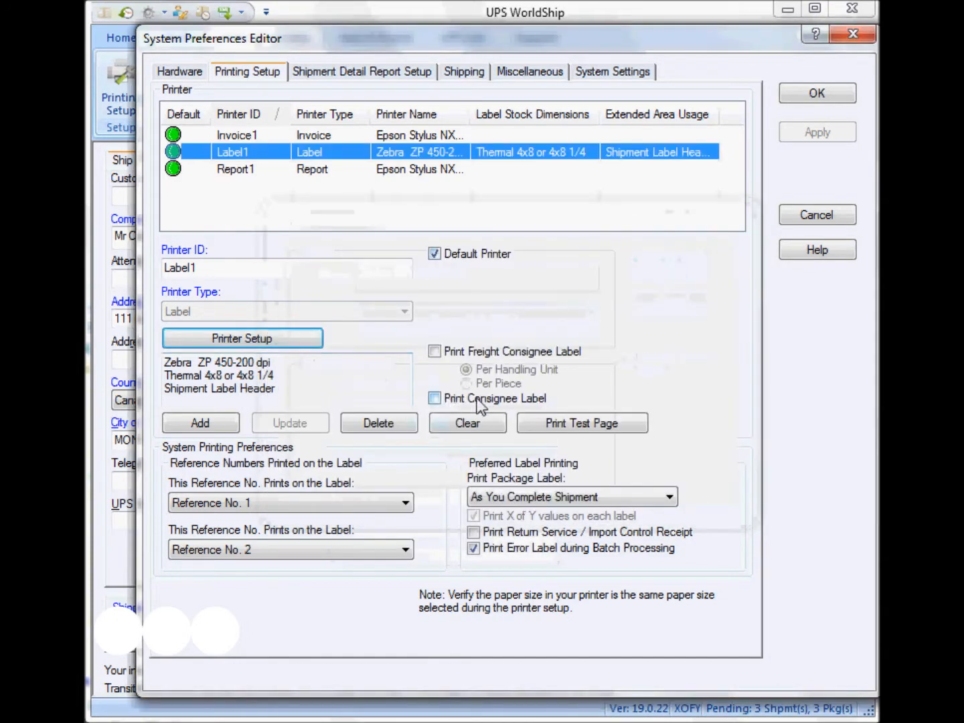
click(434, 398)
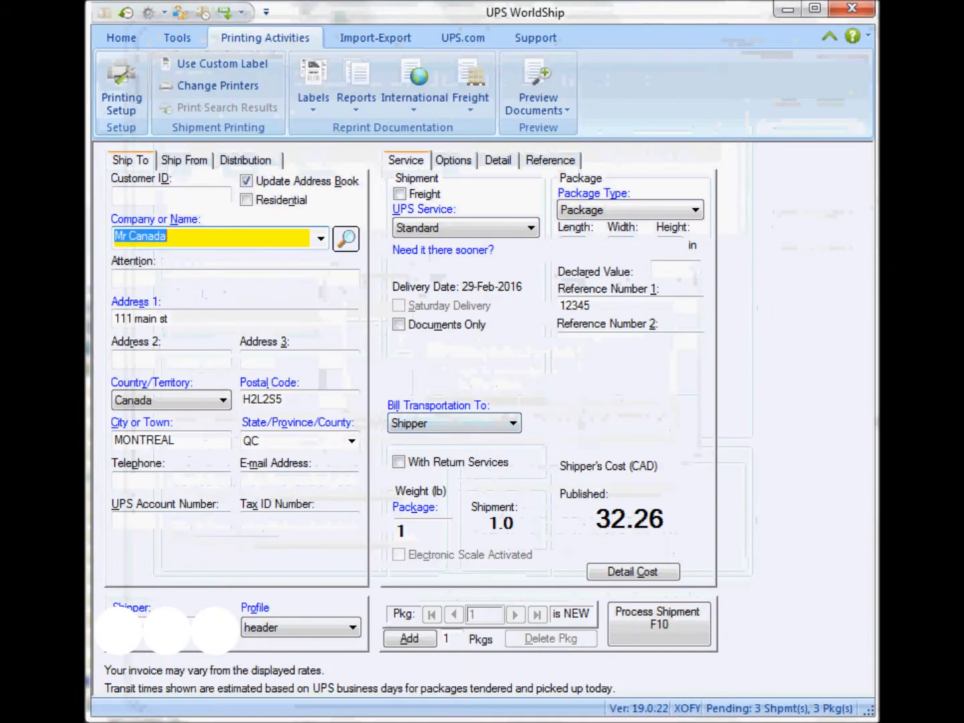
Step: Bring up Create/Edit Custom Labels and open the 'test consignee' template for editing
click(177, 38)
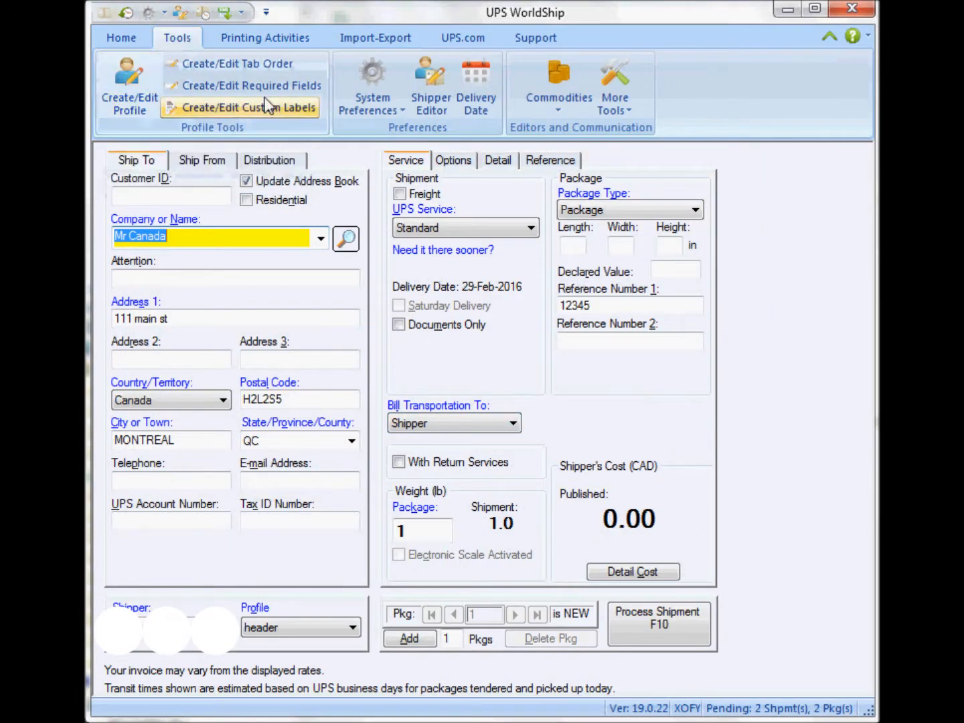
click(250, 107)
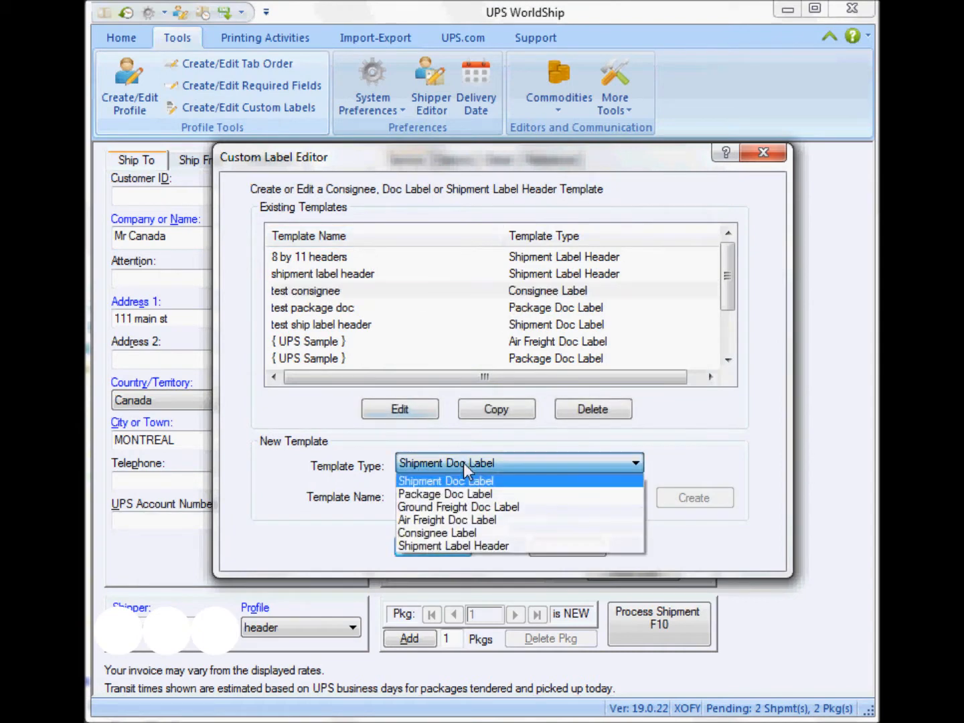
click(446, 481)
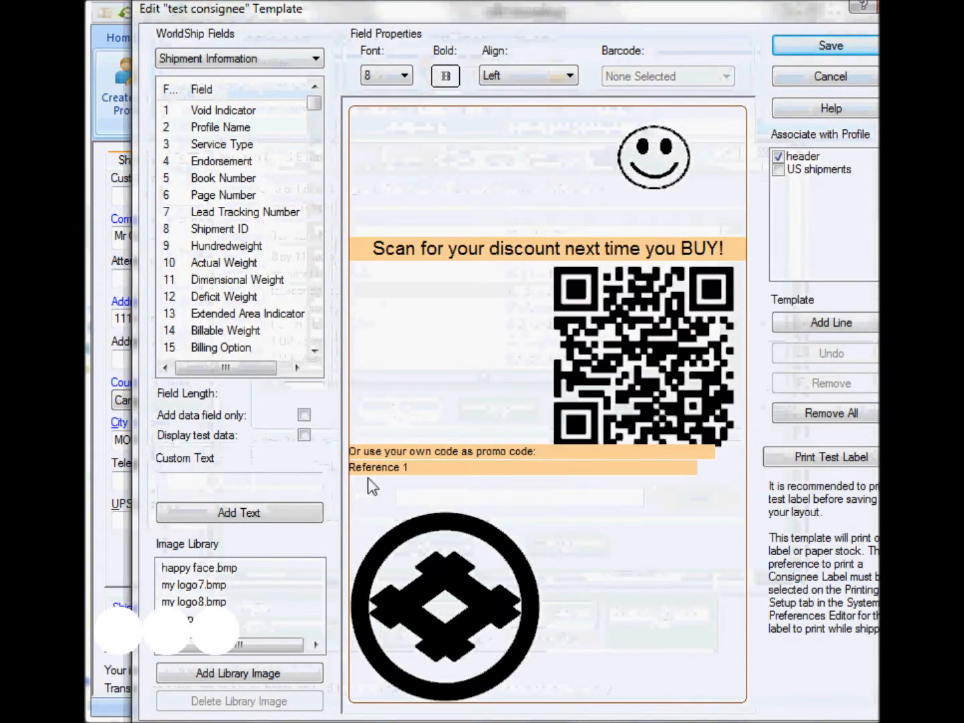
mouse_move(579, 377)
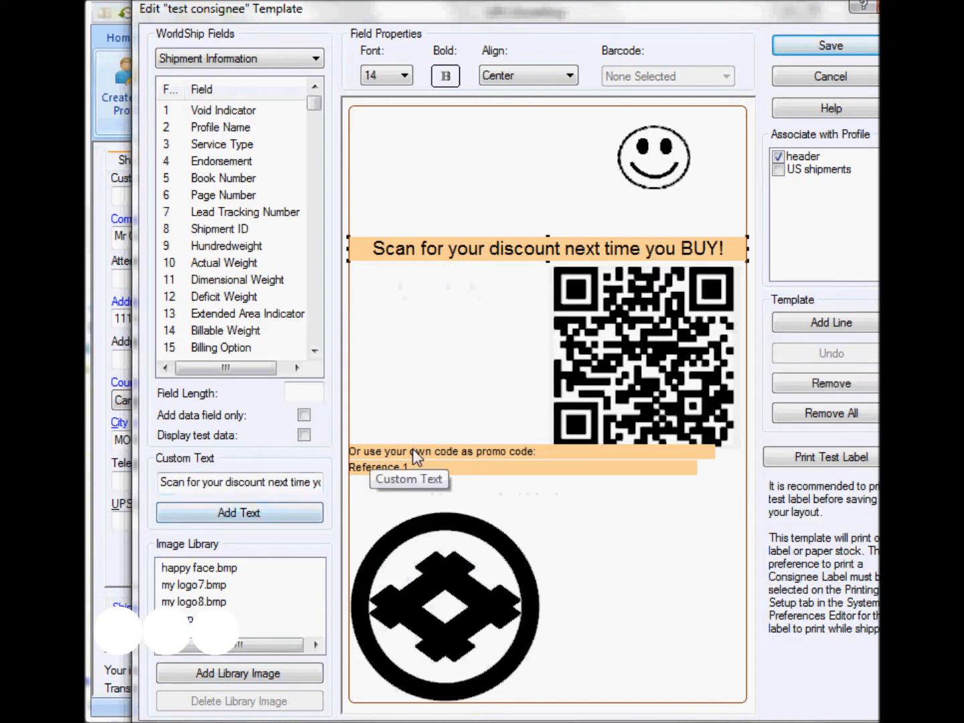
mouse_move(369, 478)
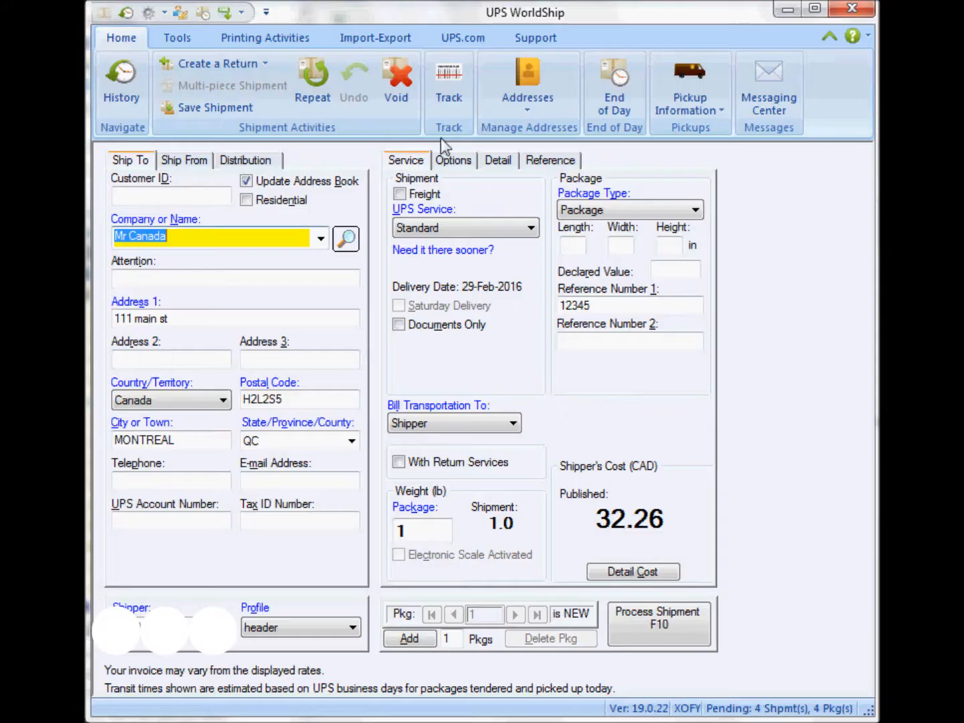
Step: Set Label1's Extended Area Usage to Reference Numbers and apply it
click(264, 38)
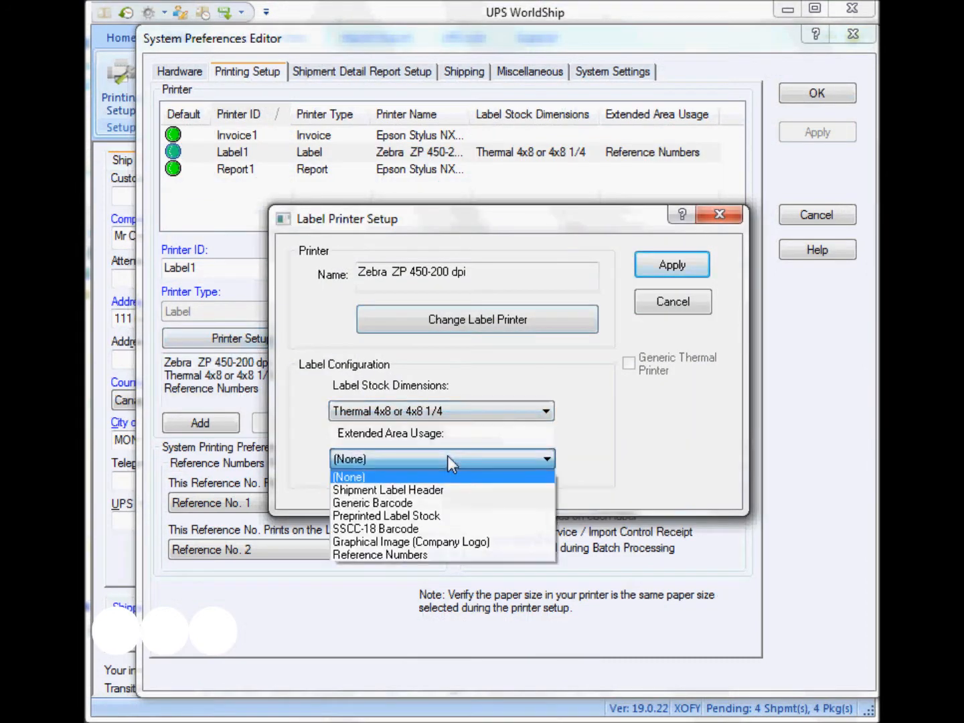
click(380, 555)
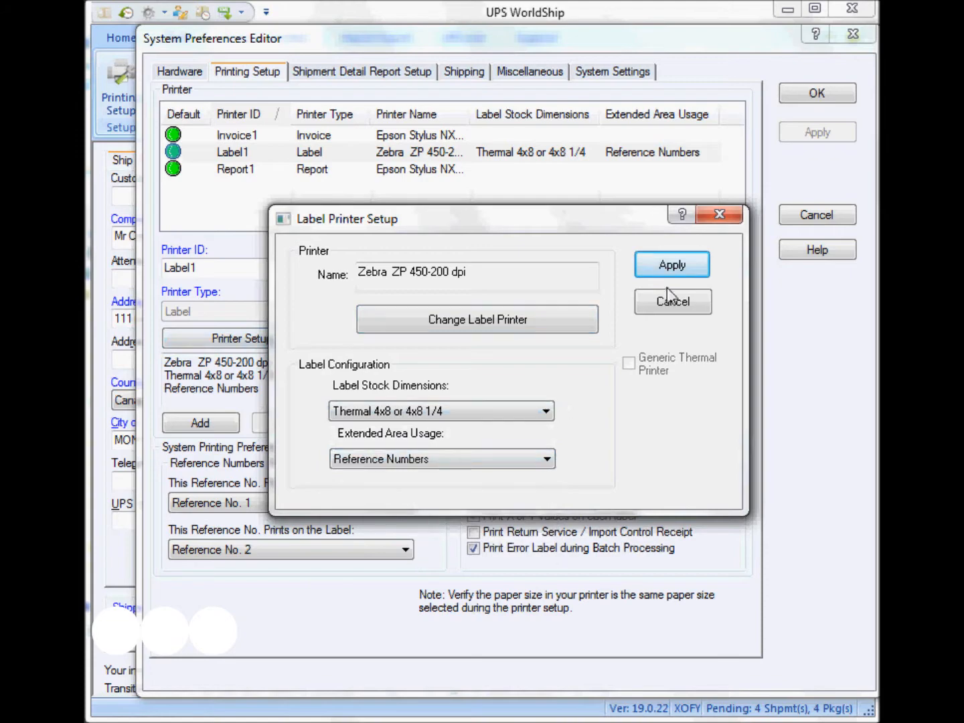
click(672, 264)
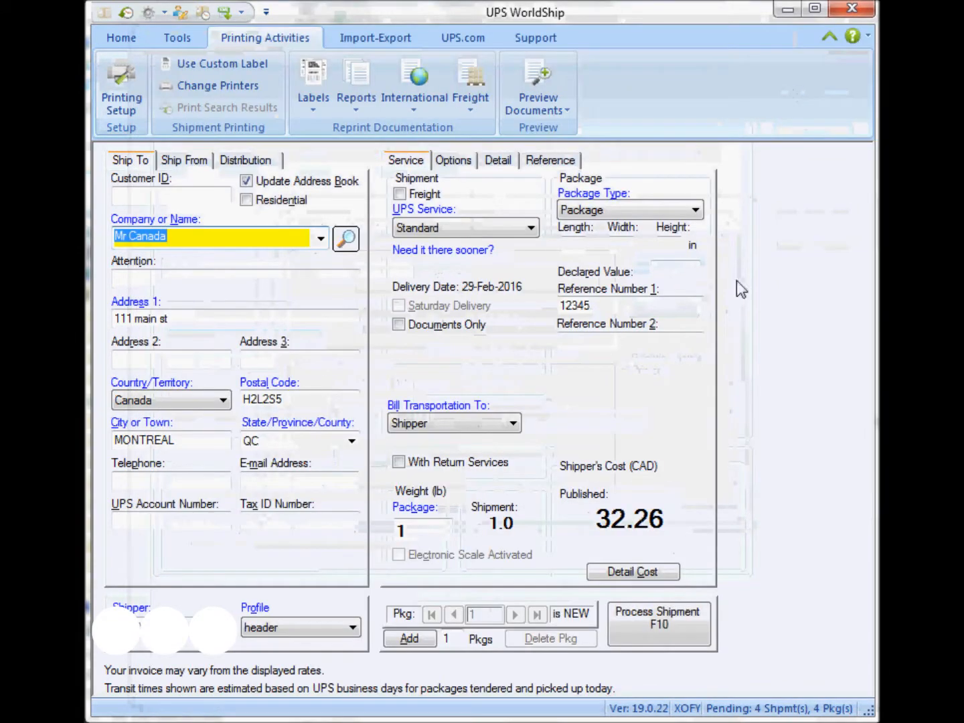
Step: Fill in the shipment's reference number fields up to Reference Number 5
click(551, 160)
text(a)
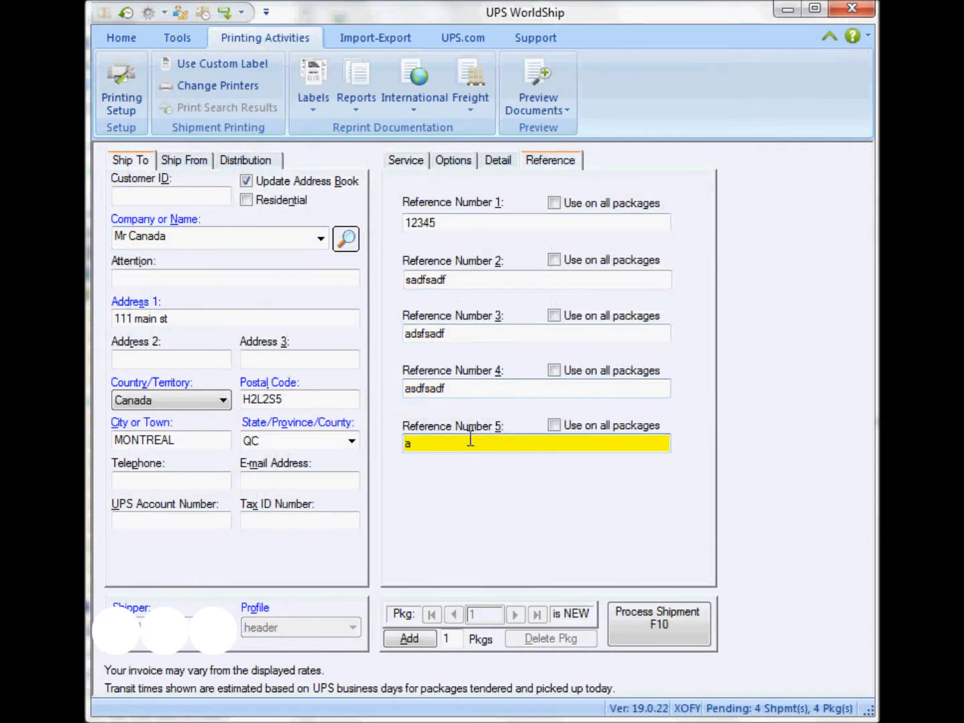
click(658, 624)
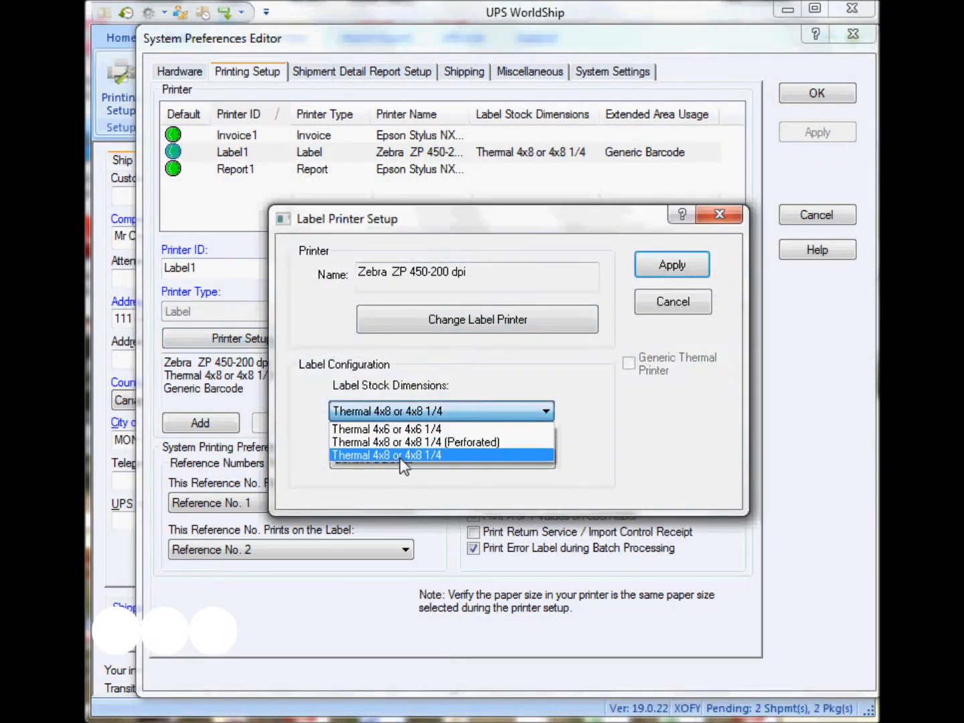
Step: Keep Thermal 4x8 stock, use Reference No. 5 as the generic barcode, and save the printer configuration
click(414, 456)
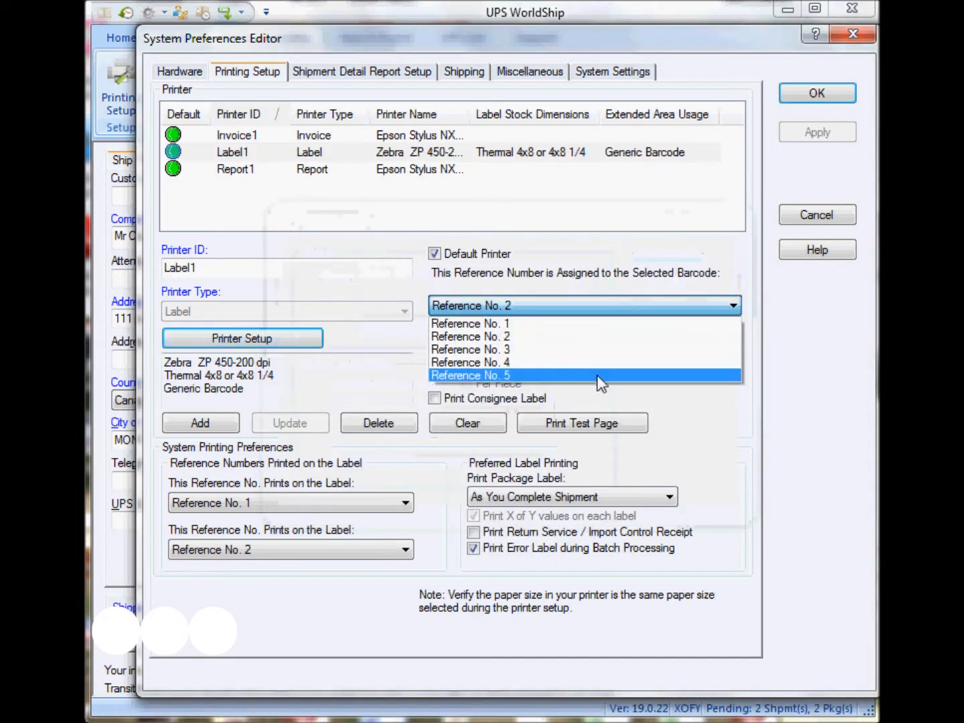
click(471, 375)
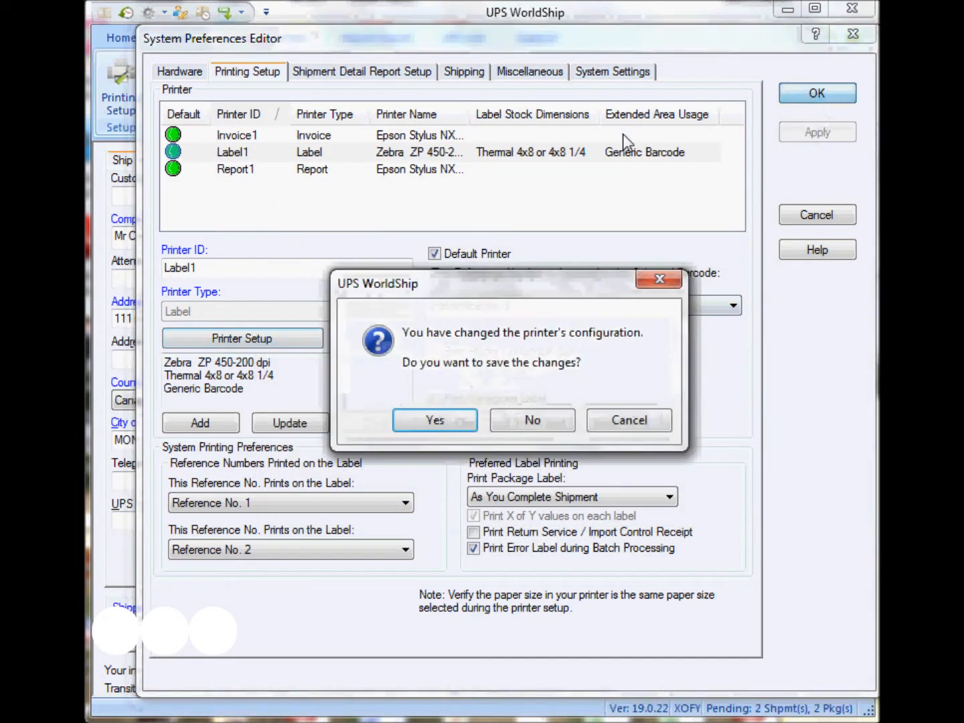
click(435, 420)
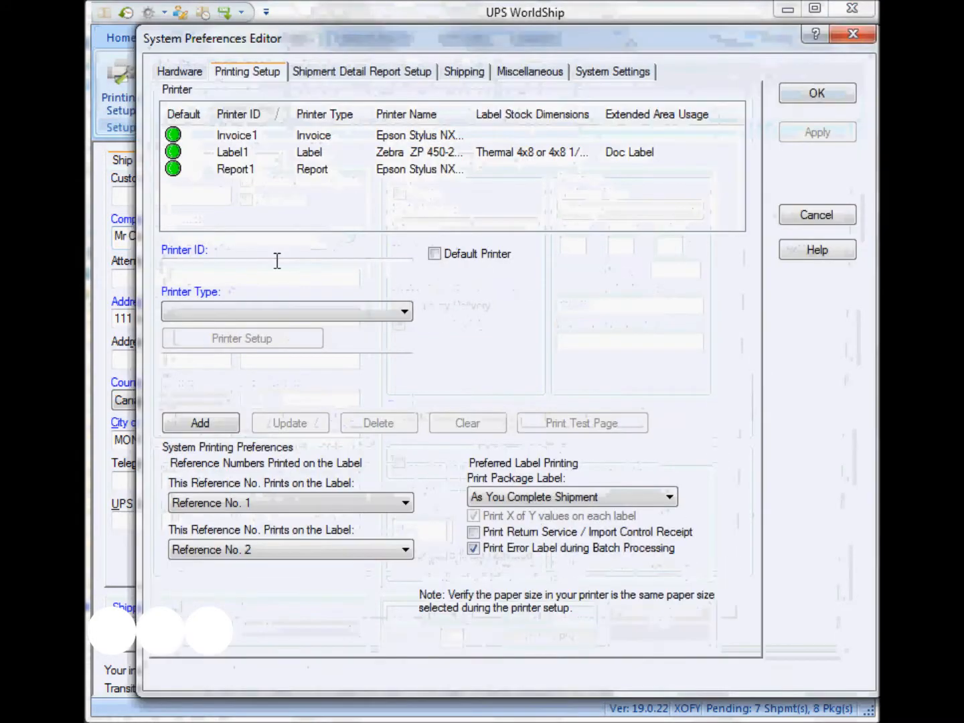
Step: Choose perforated 4x8 stock for Label1 and open the 'shipment label header' template for editing
click(233, 152)
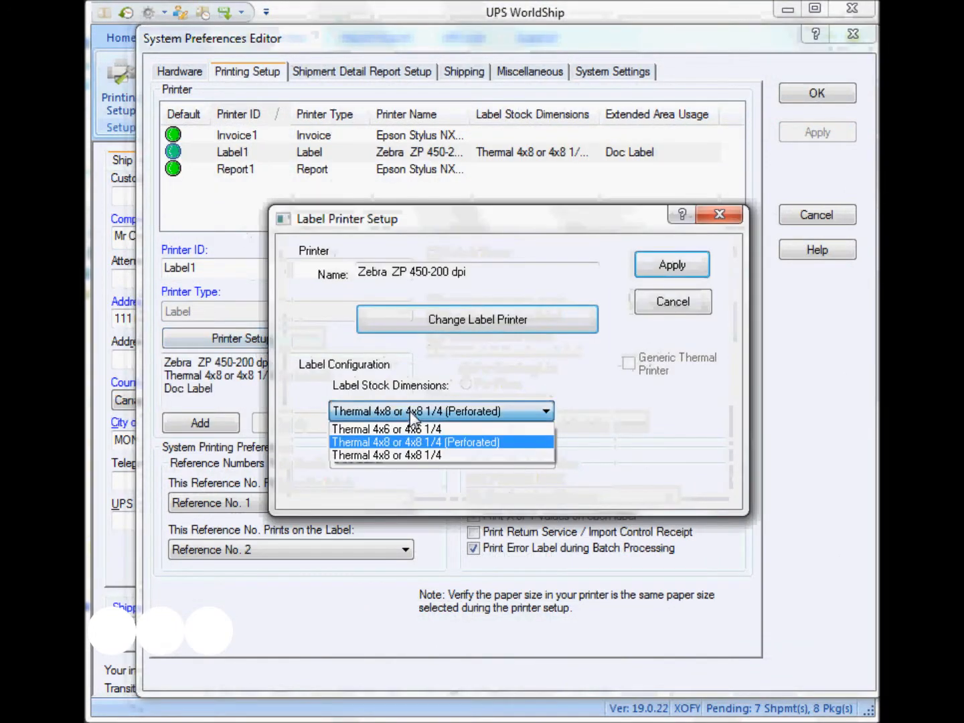
click(408, 456)
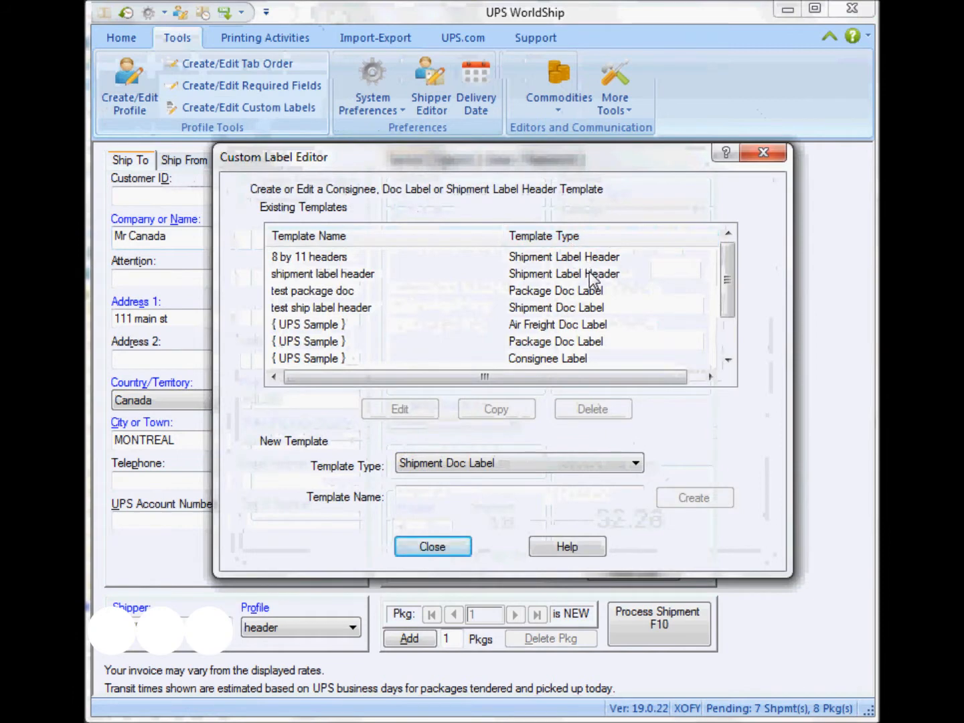
click(323, 274)
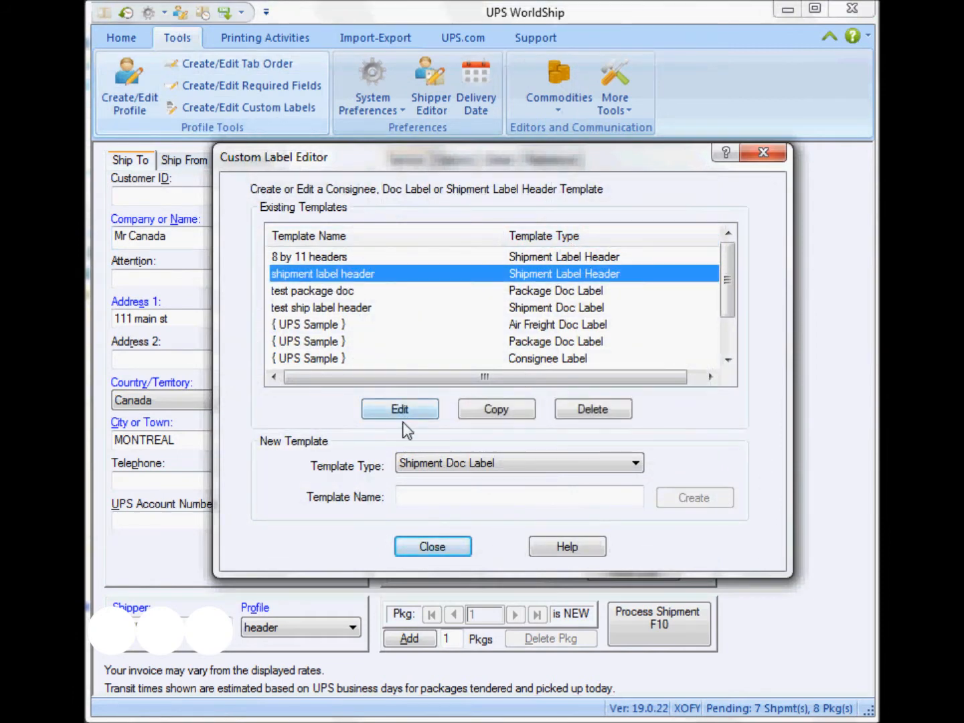
click(634, 462)
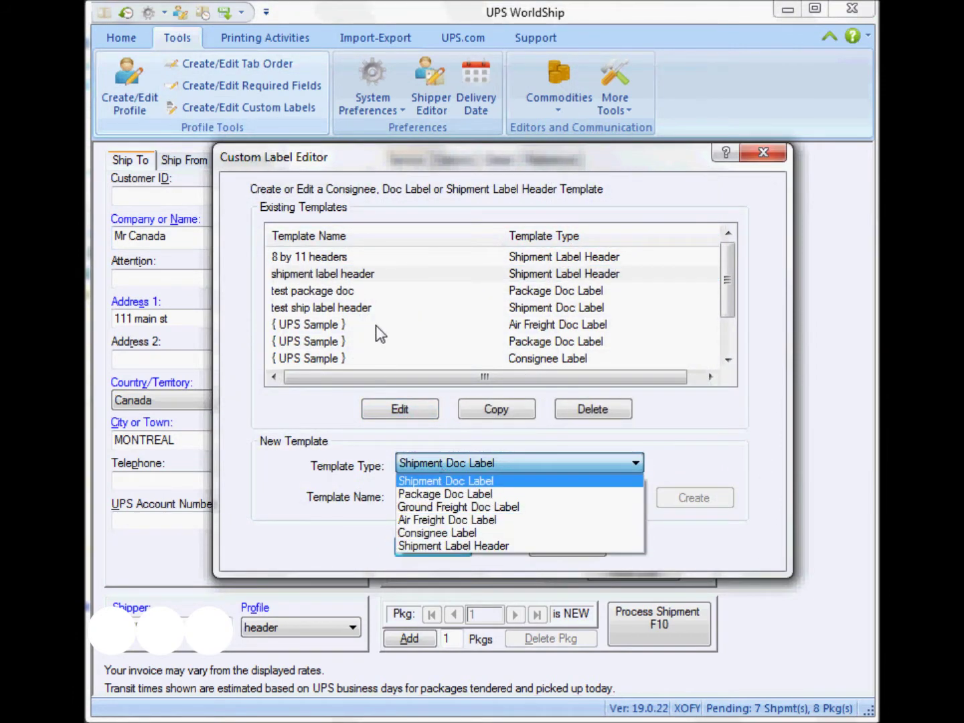
Step: Associate the template with the header profile, save it and close the Custom Label Editor
click(399, 409)
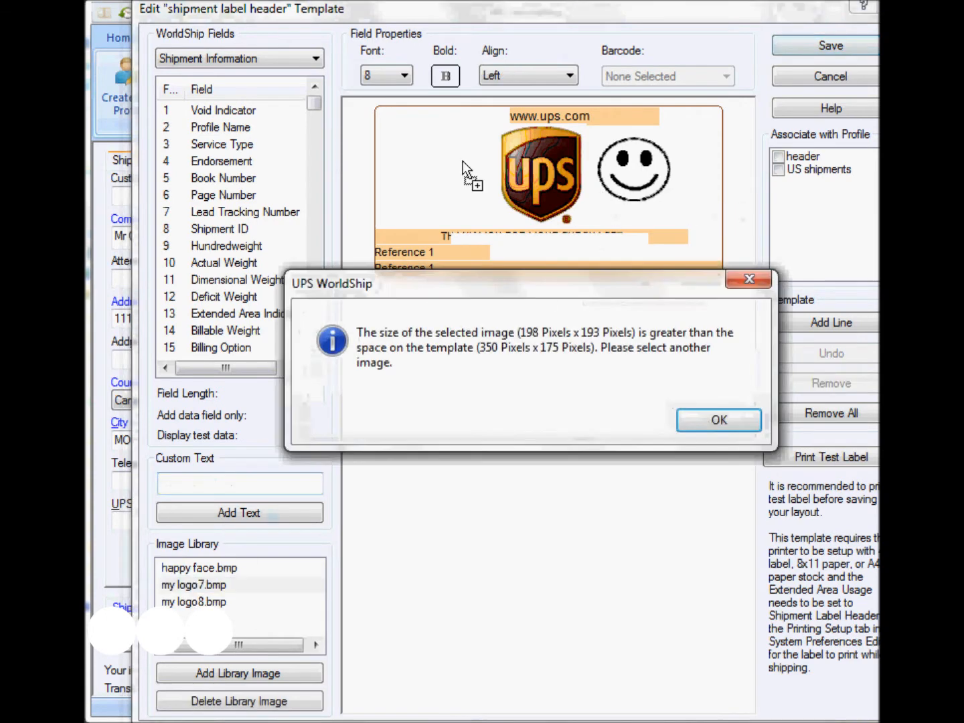
click(719, 420)
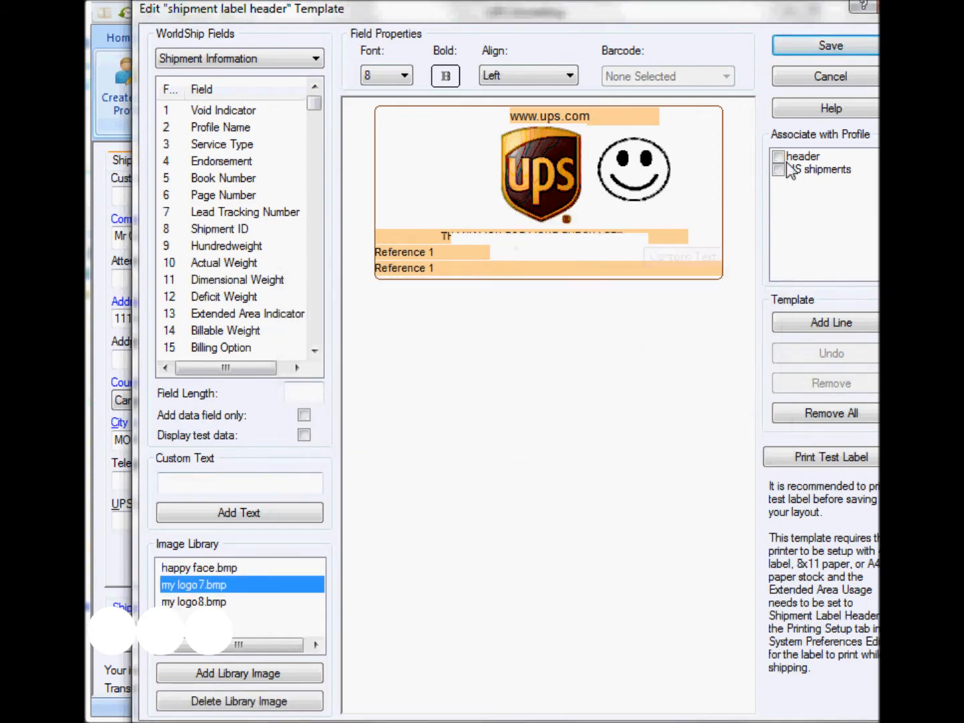
click(778, 156)
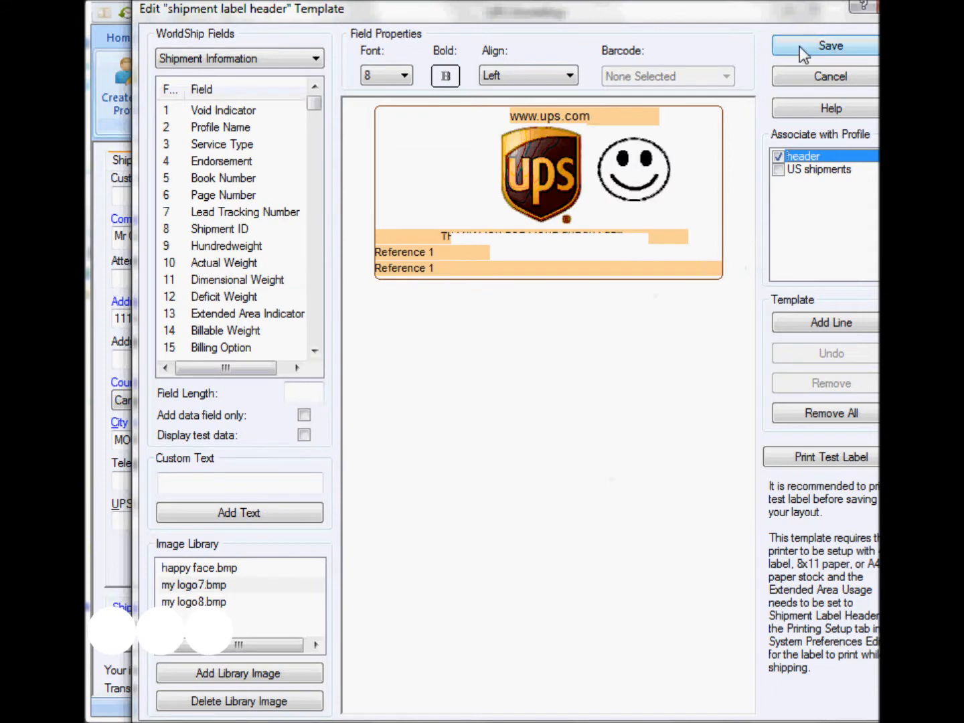
click(832, 45)
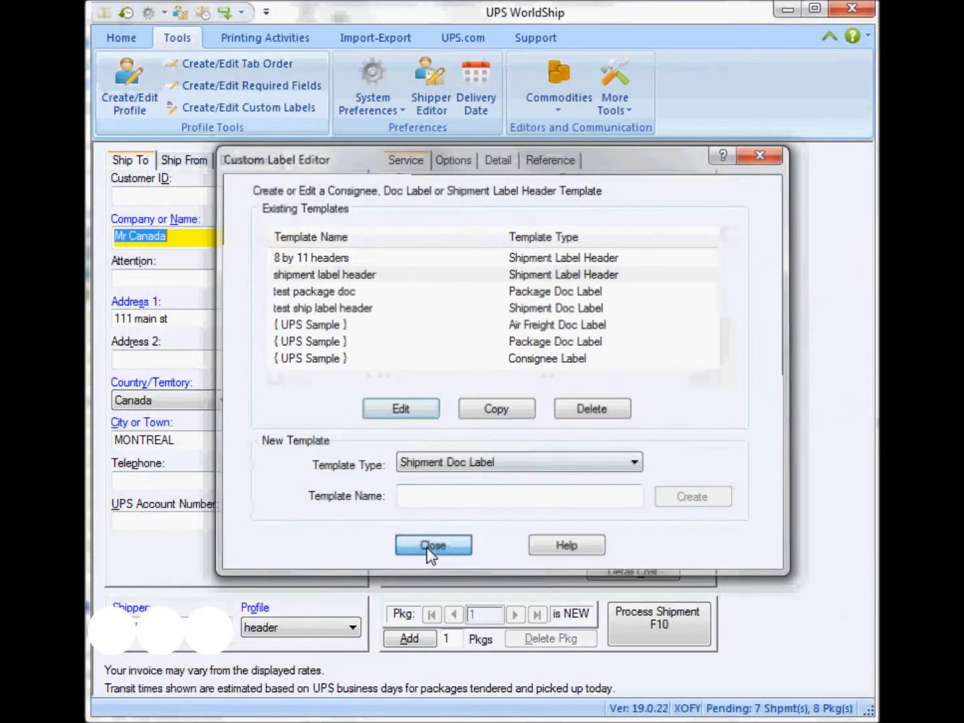
click(433, 544)
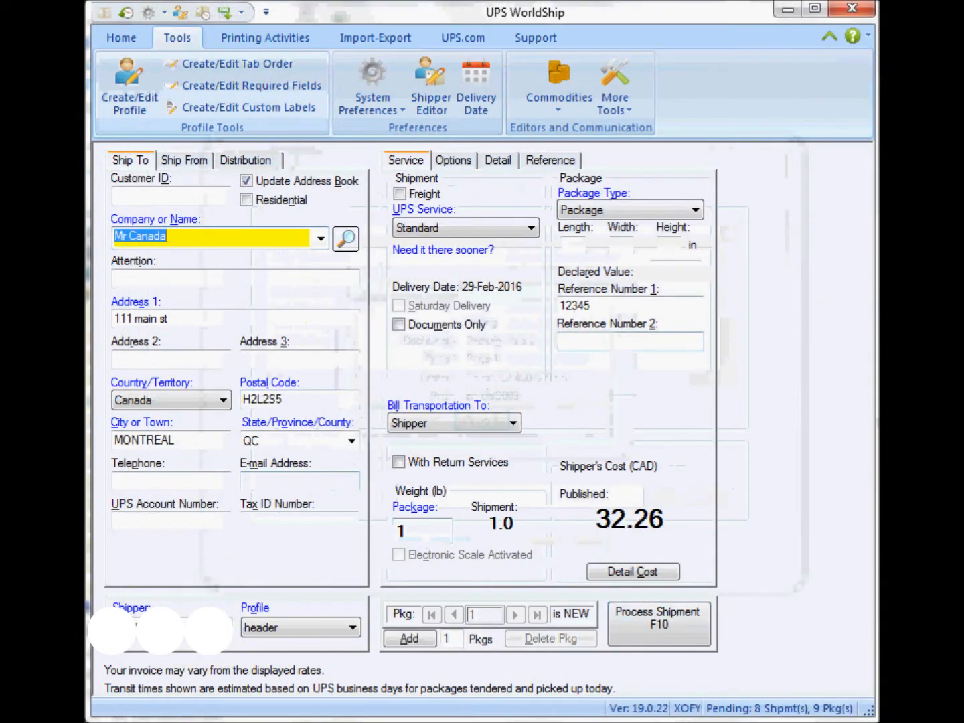
click(121, 37)
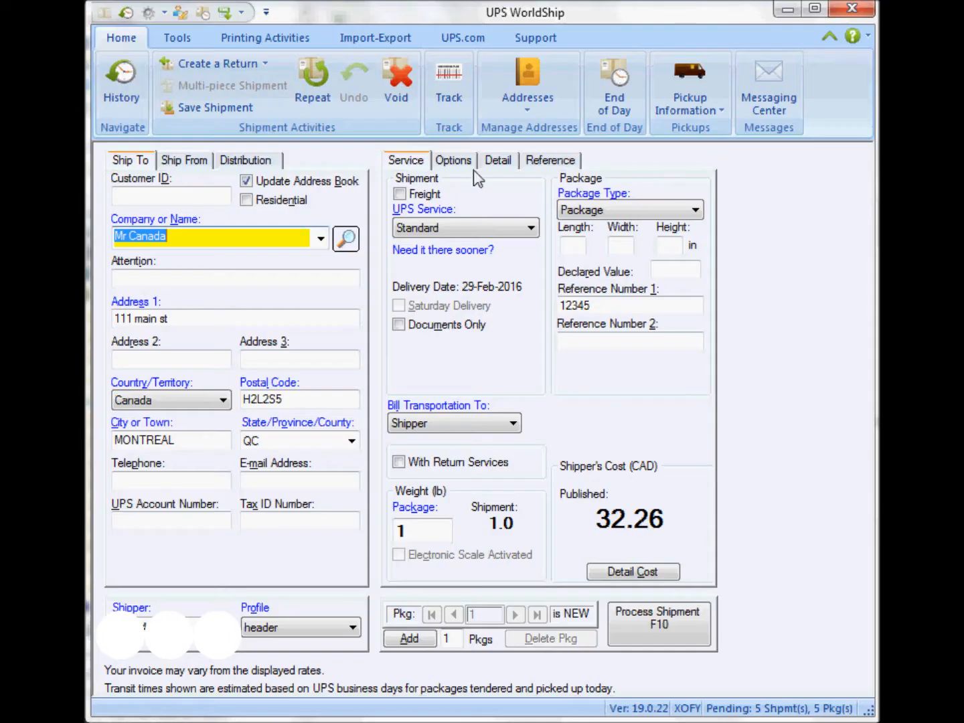
Step: Give Label1 Thermal 4x8 (Perforated) stock with Doc Label, untick Print Freight Doc Label, and confirm
click(265, 38)
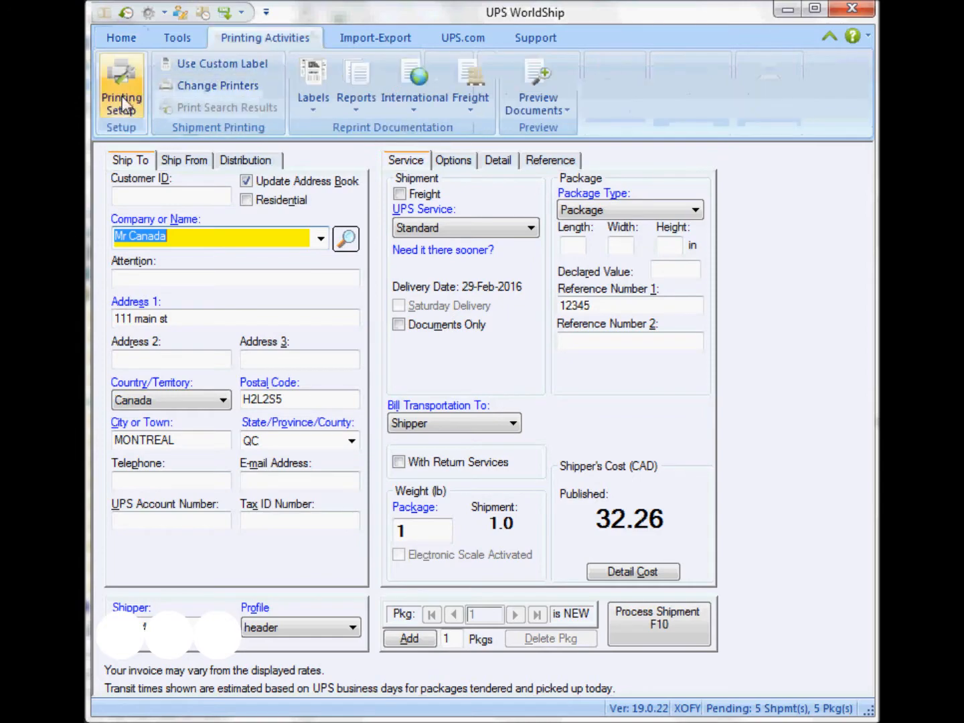
click(121, 90)
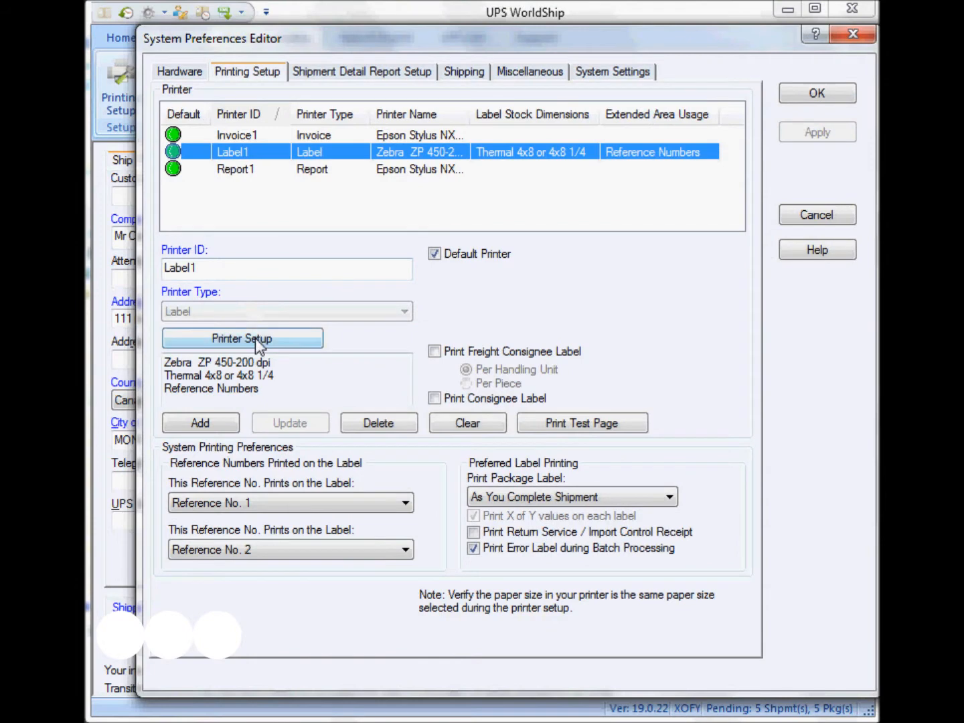
click(242, 338)
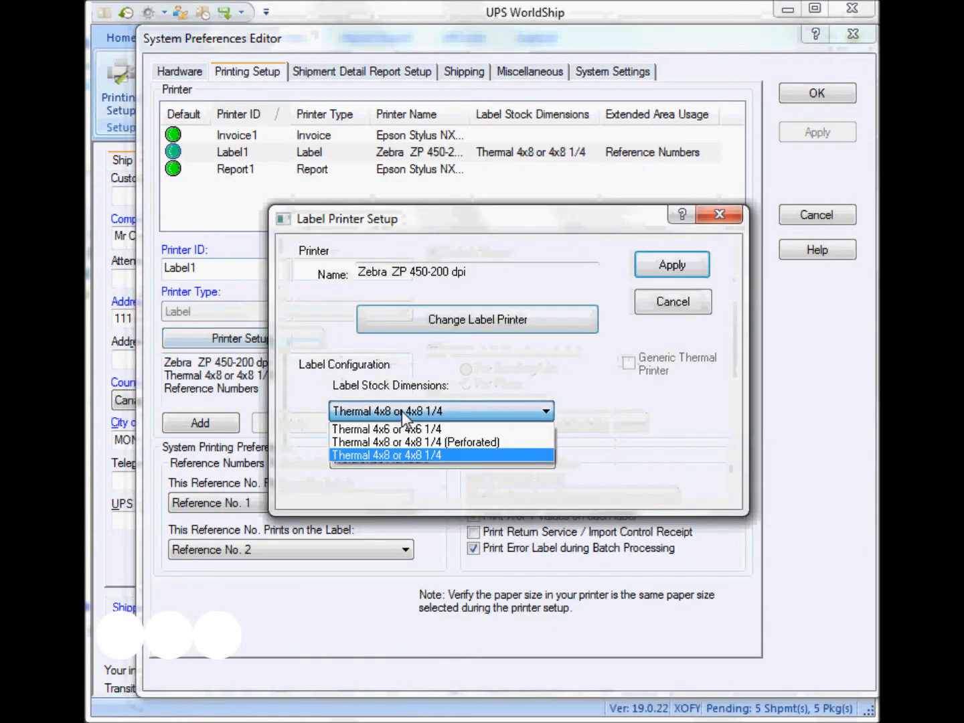
click(414, 442)
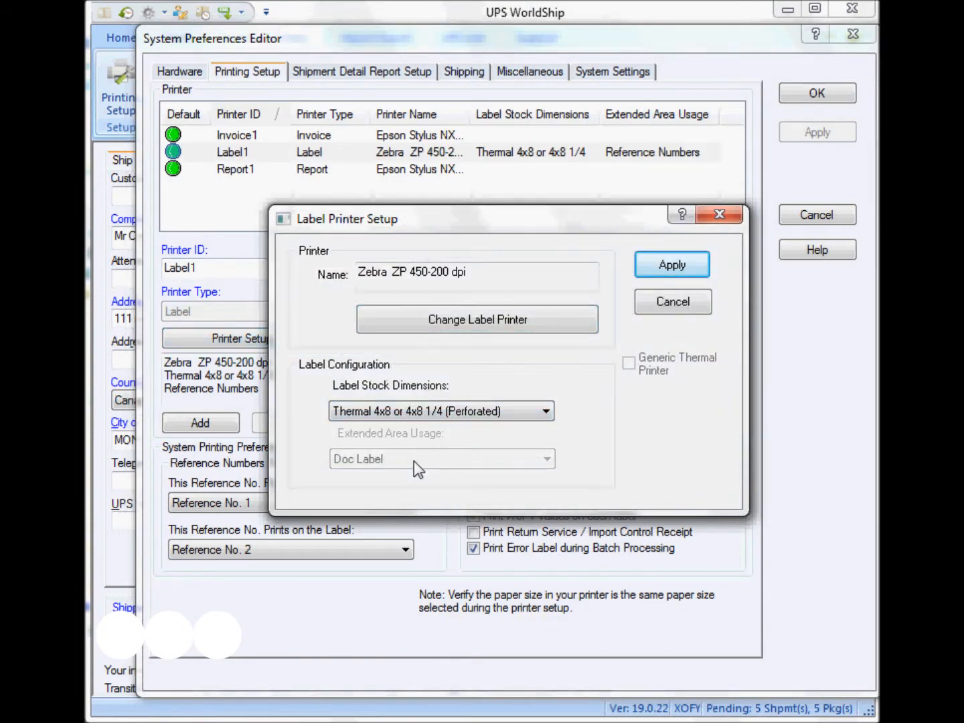
mouse_move(666, 273)
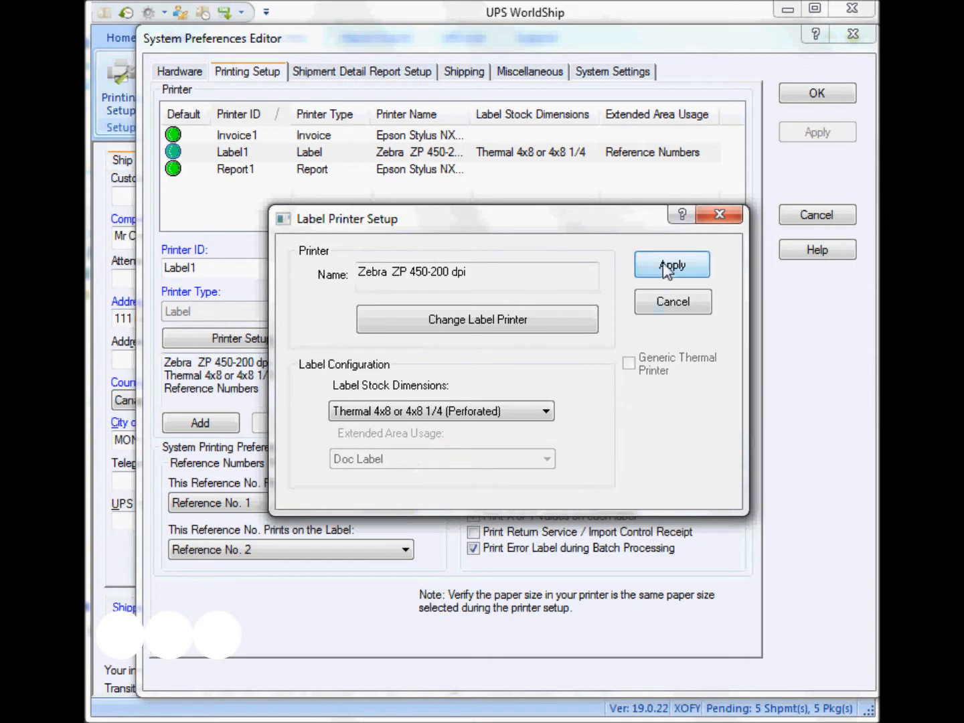
click(672, 265)
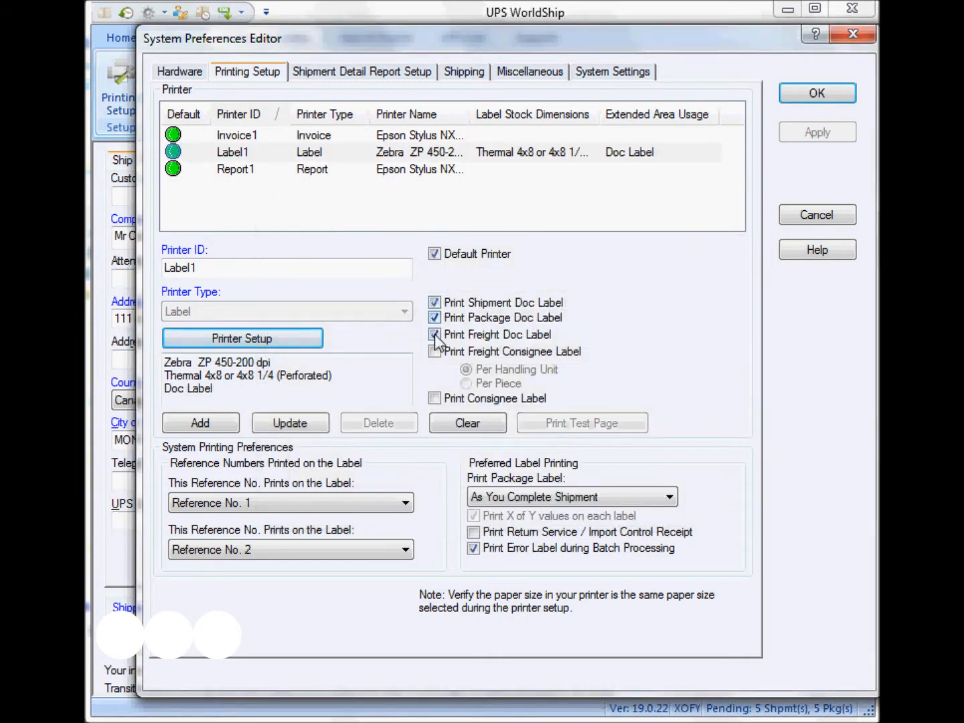
click(435, 335)
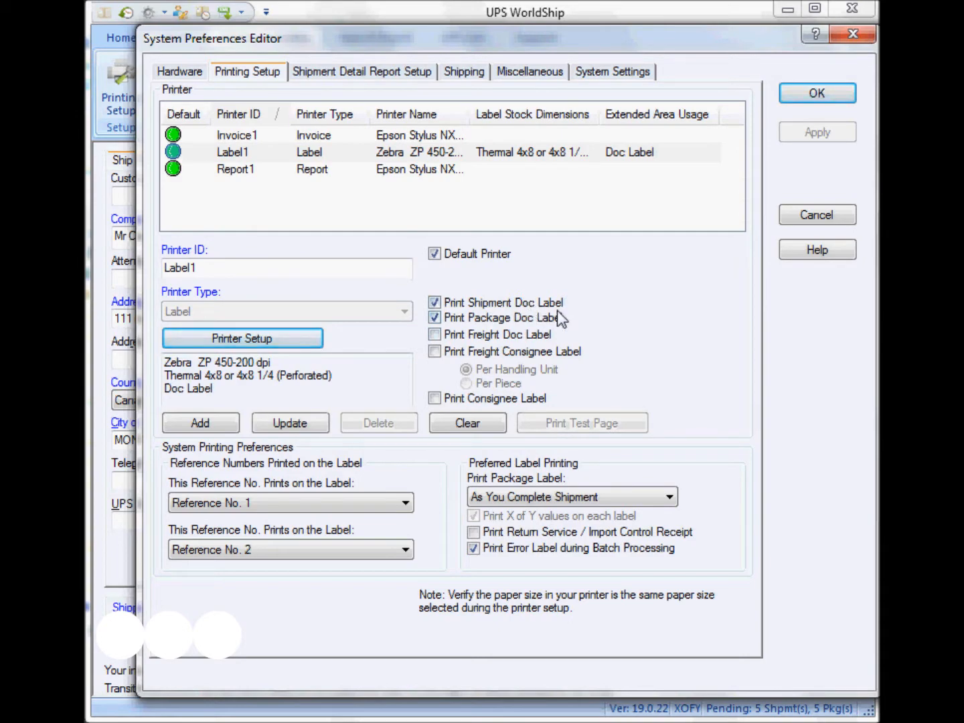
click(818, 94)
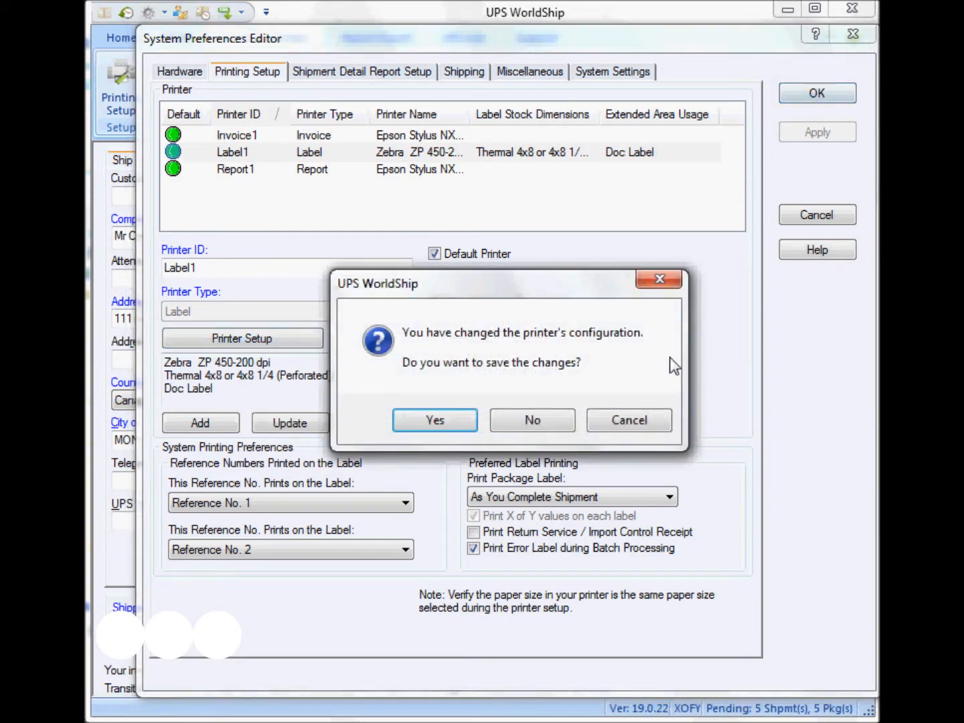
Step: Save the printer changes and bring up the Create/Edit Custom Labels template list
click(435, 420)
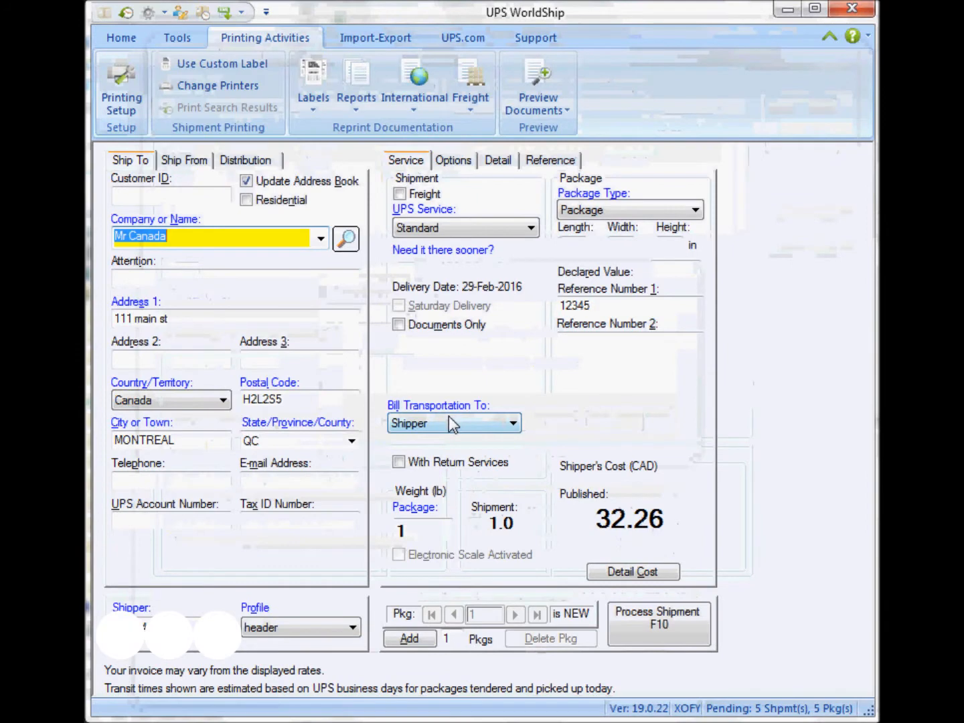
click(176, 37)
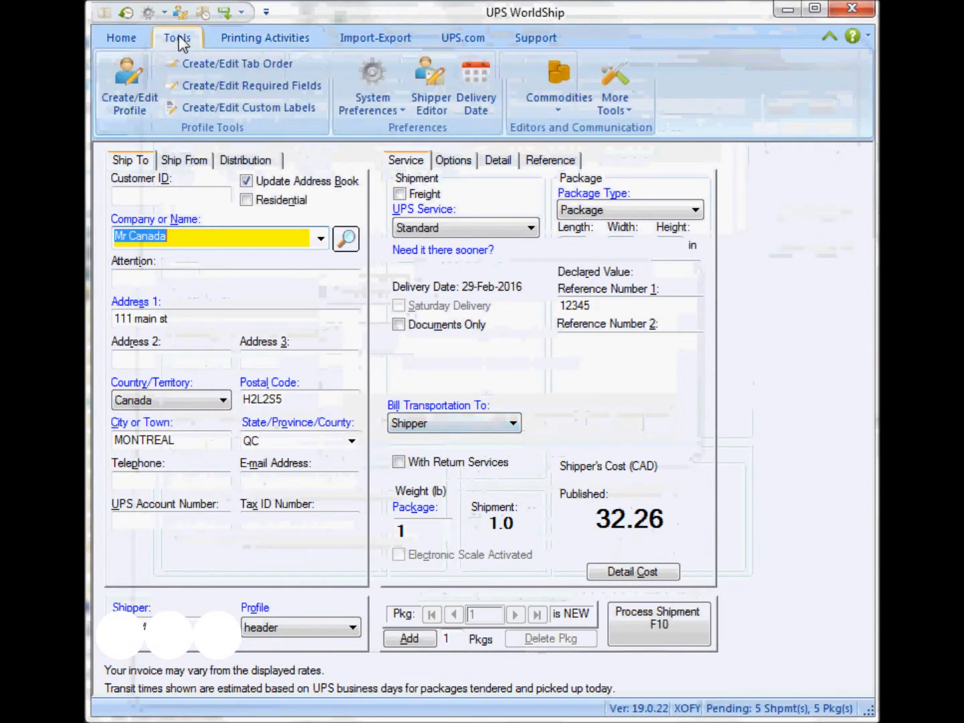
click(255, 107)
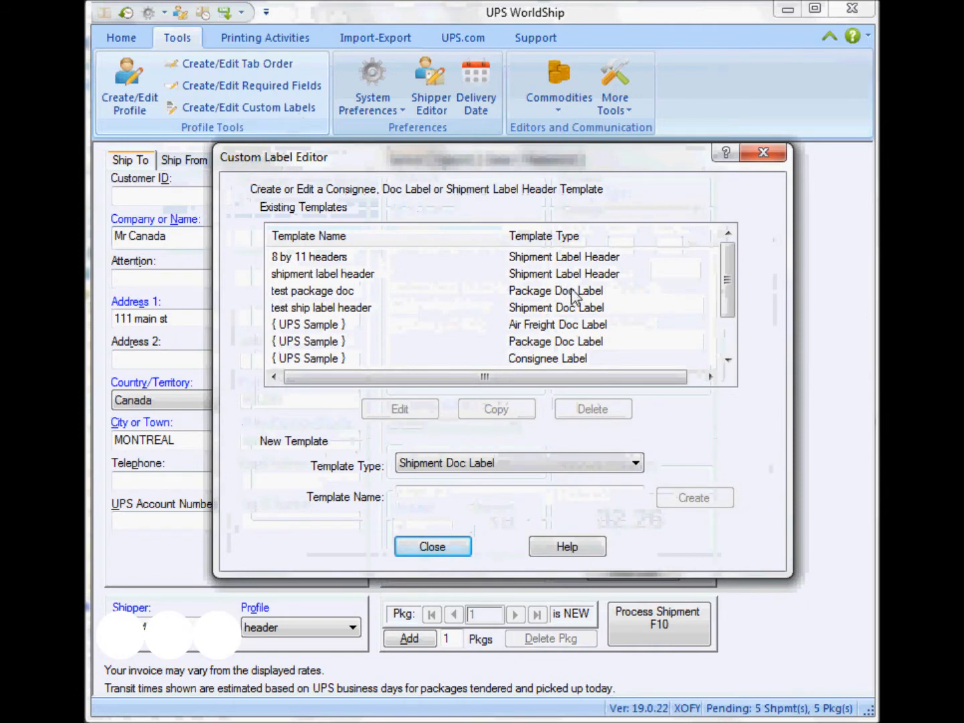
Step: Review the 'test ship label header' template types without changes, then select 'test package doc'
click(322, 308)
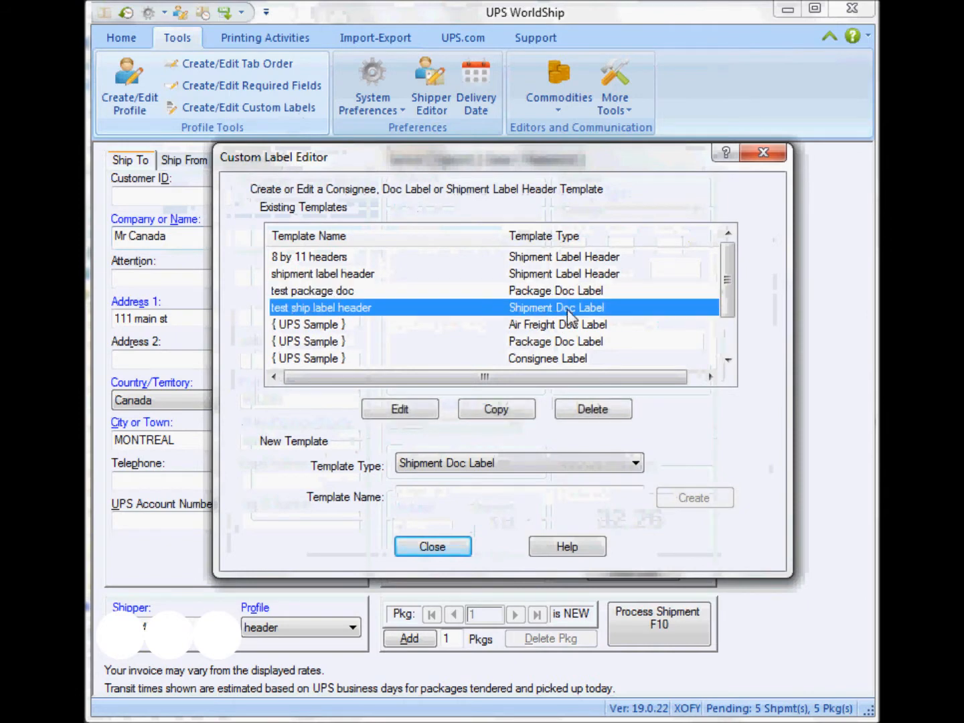
click(635, 463)
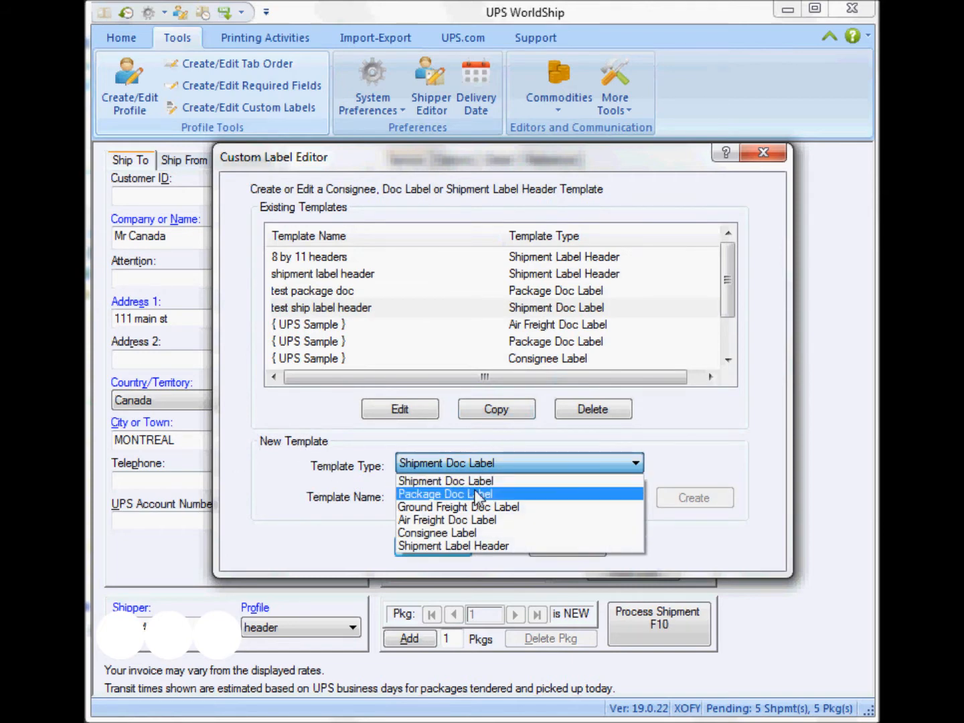
click(446, 481)
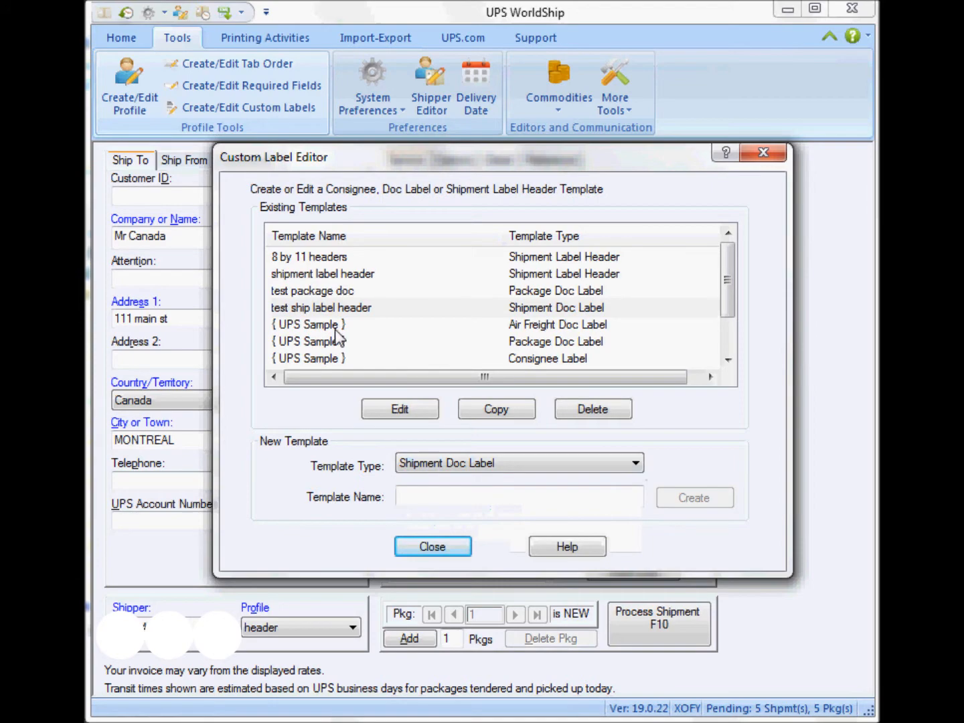
click(312, 291)
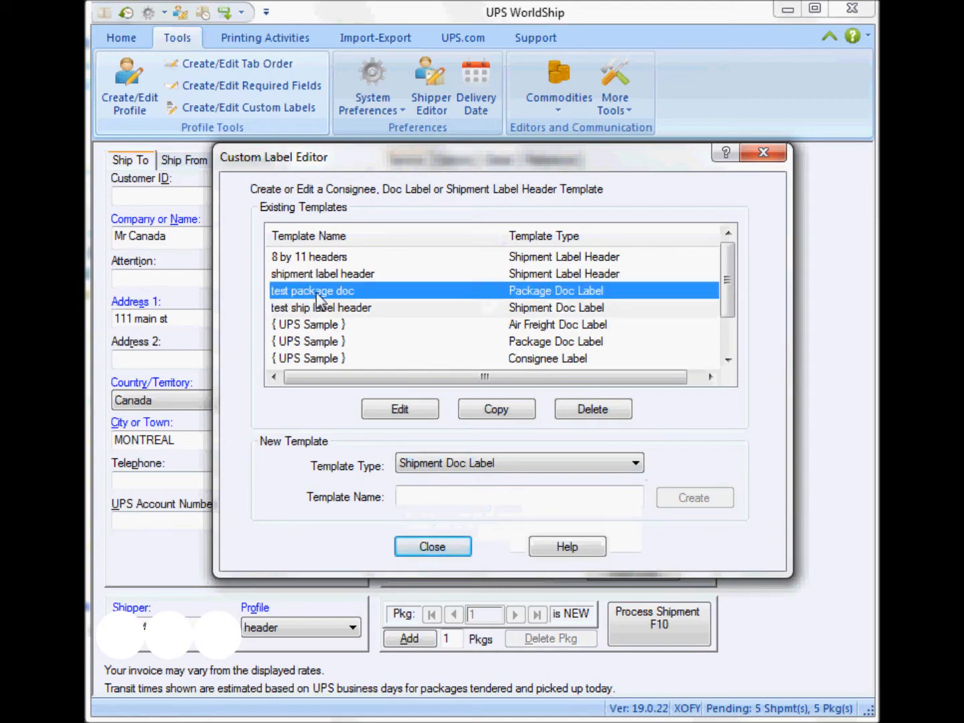
Step: Edit the 'test package doc' template and browse the Shipment Information field categories
click(399, 408)
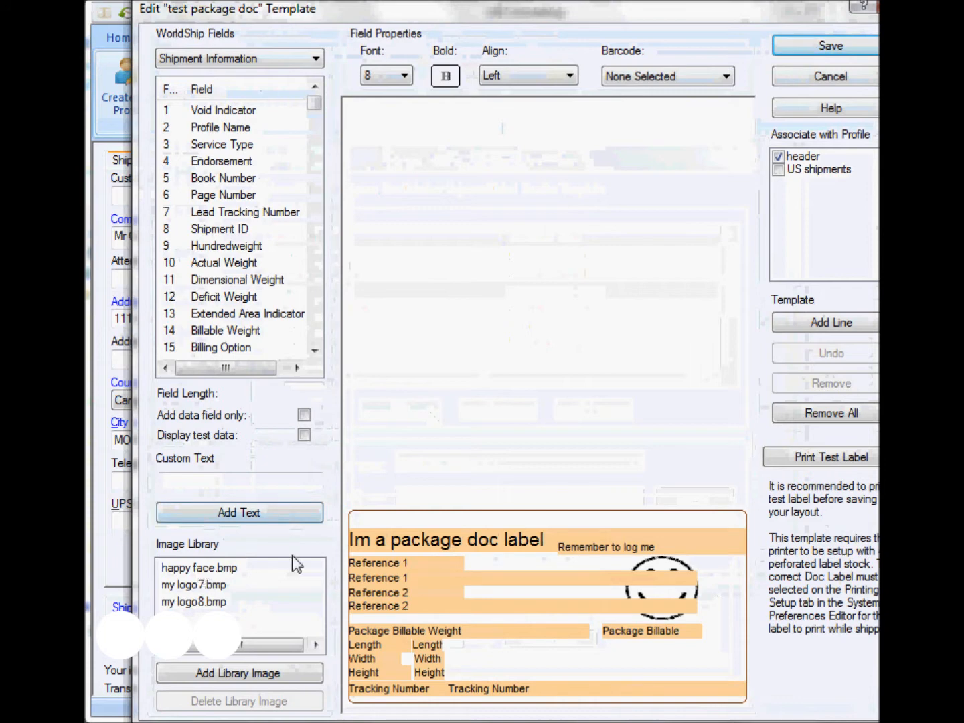
mouse_move(674, 580)
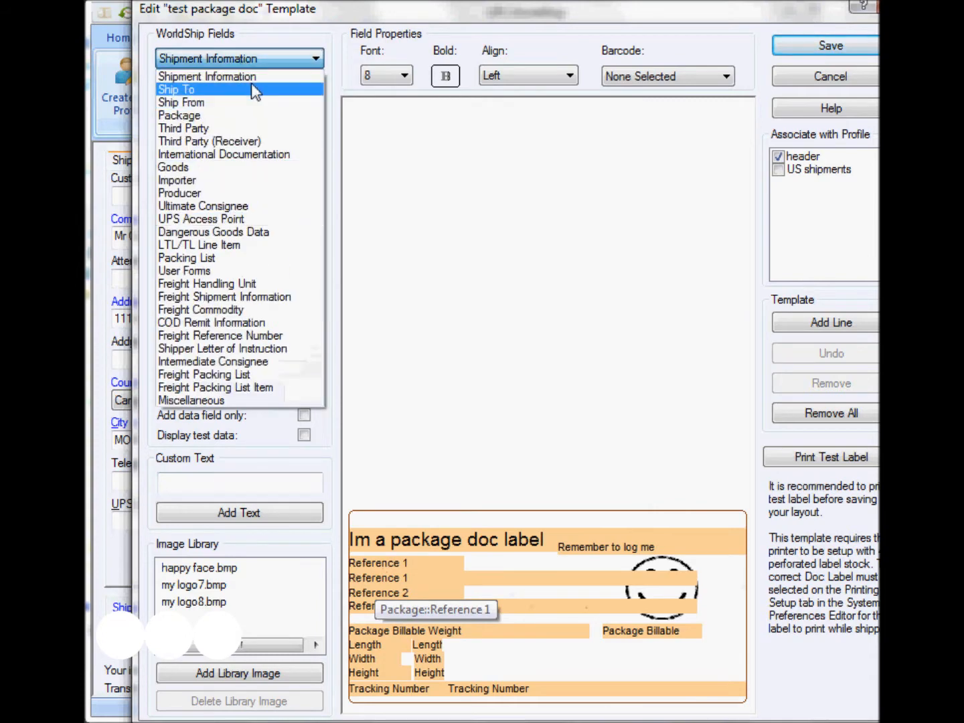
click(176, 89)
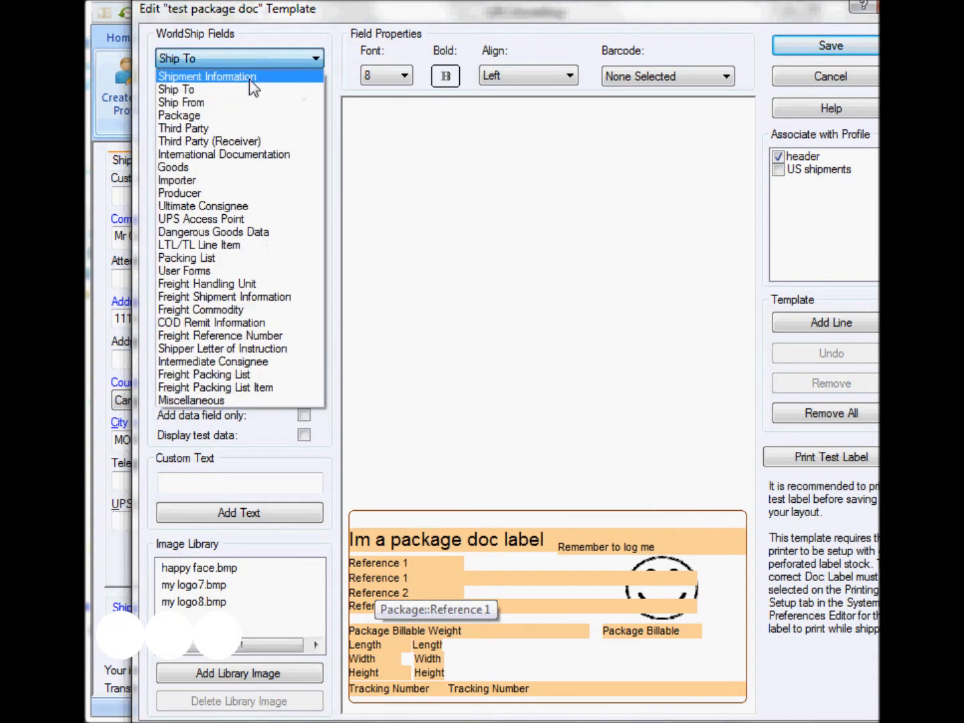
click(207, 76)
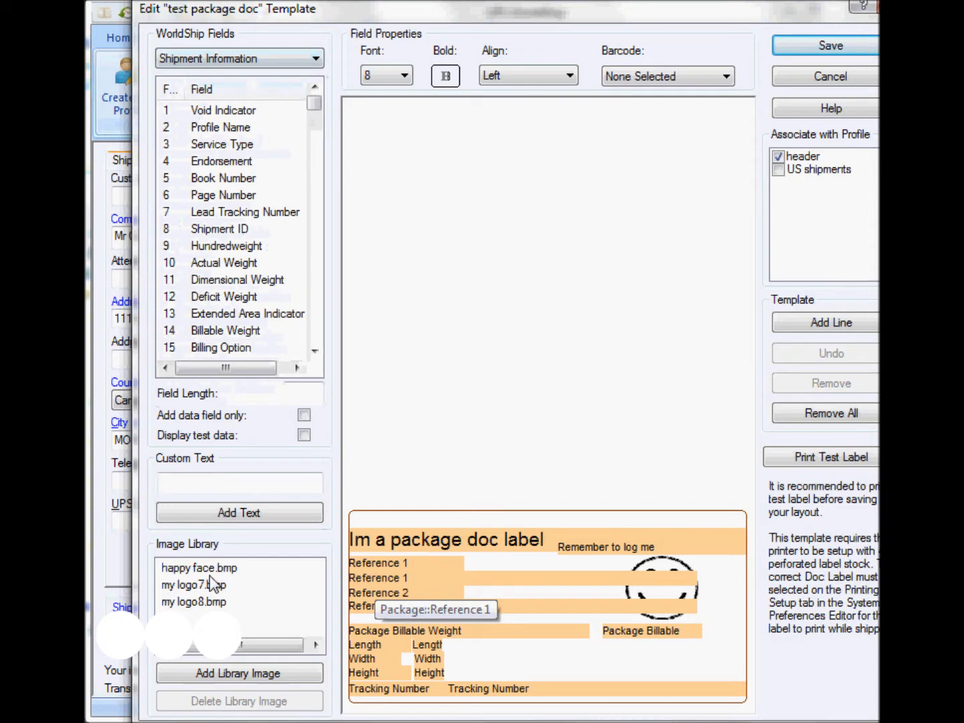
Step: Add the logo7 image to the package label, then remove it again and confirm
click(194, 585)
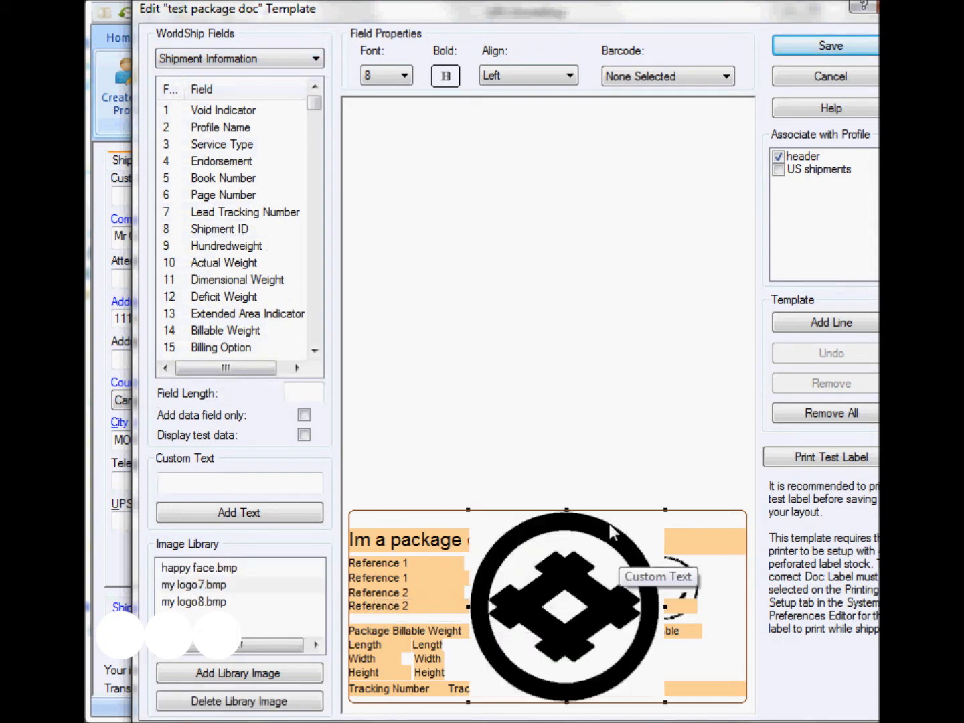
click(831, 384)
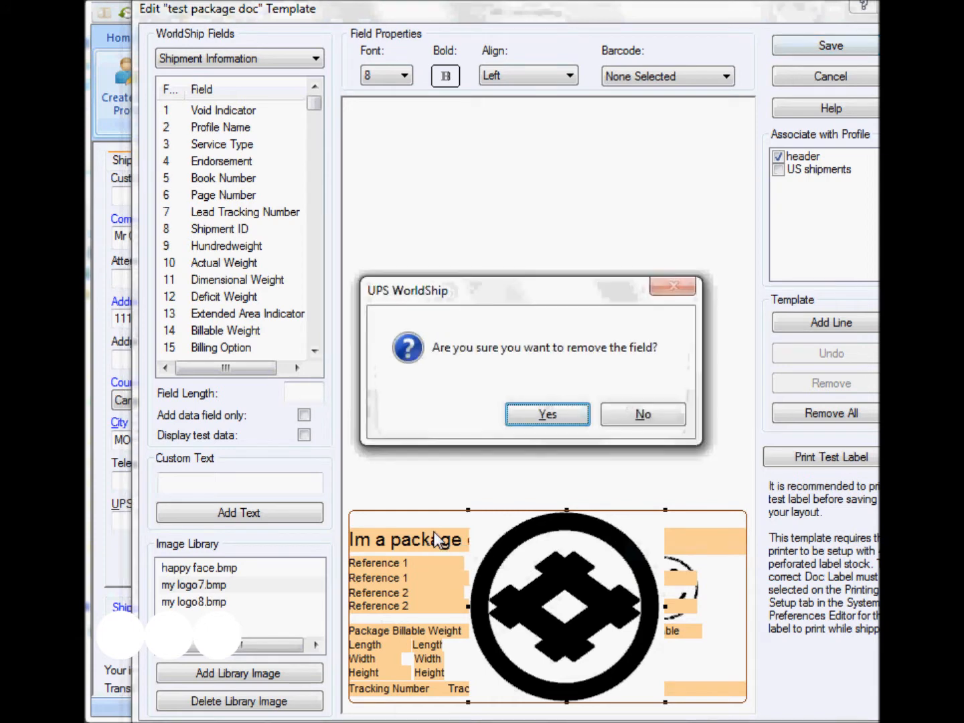
click(547, 414)
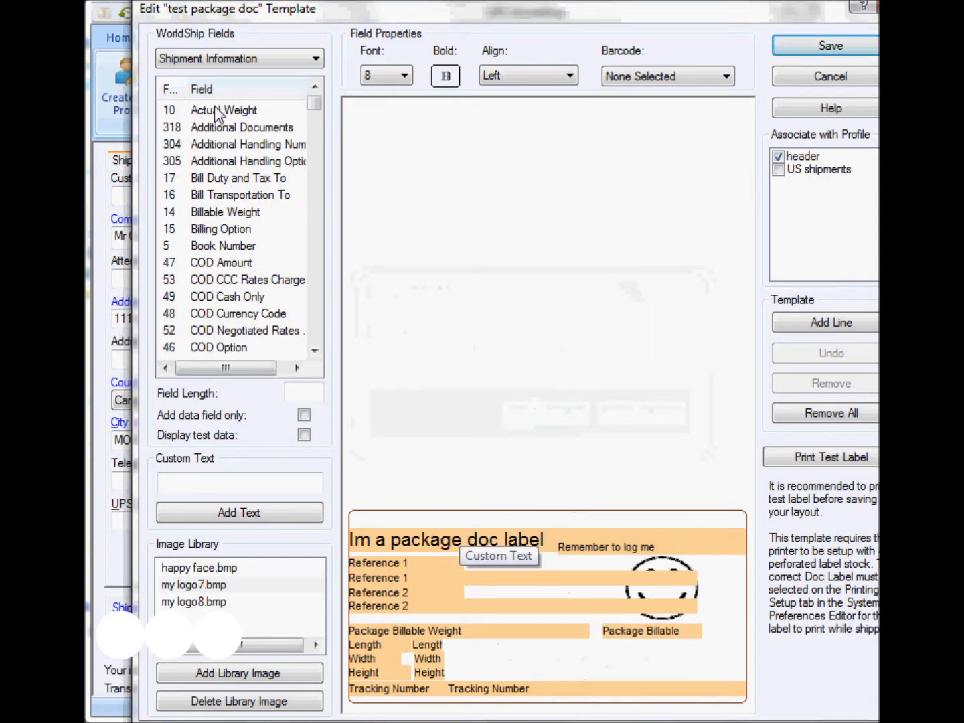
scroll(down, 3)
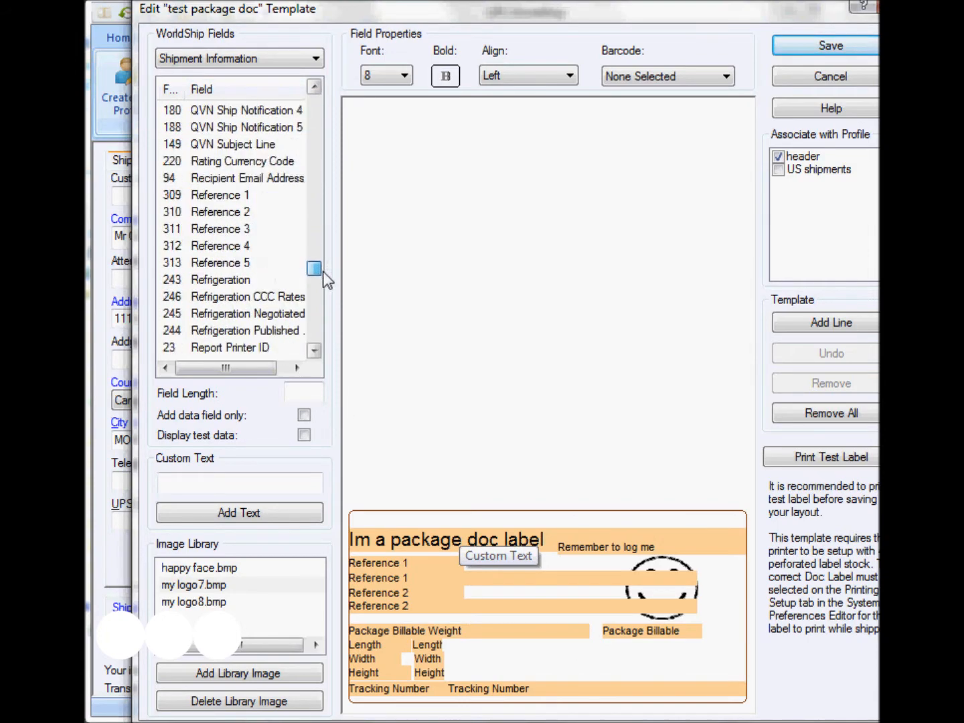
scroll(down, 3)
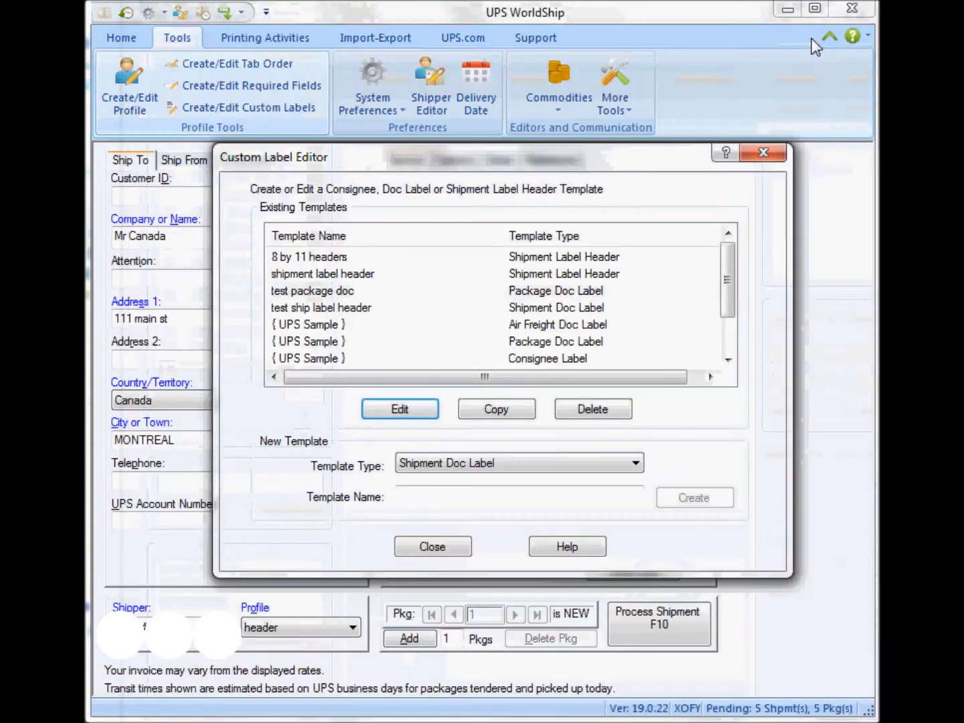
click(321, 308)
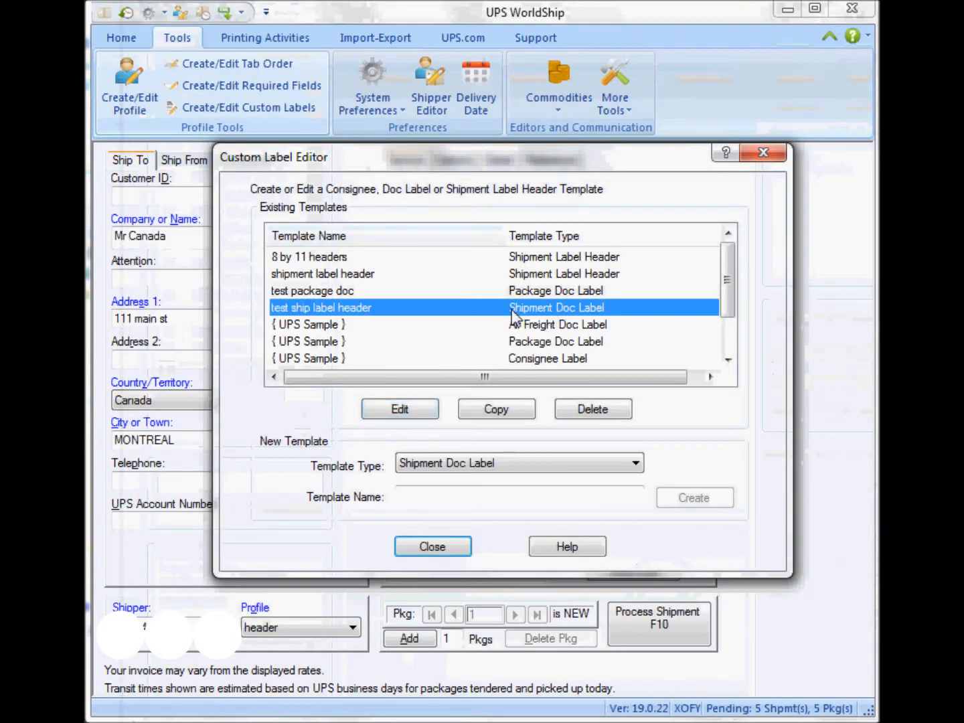
click(400, 410)
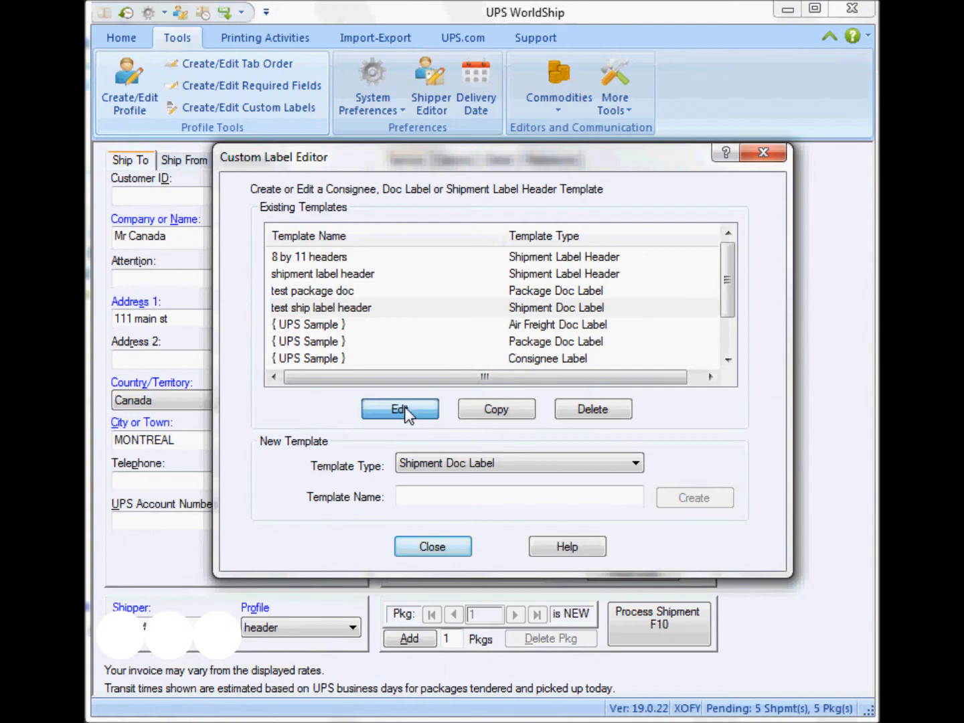
click(400, 409)
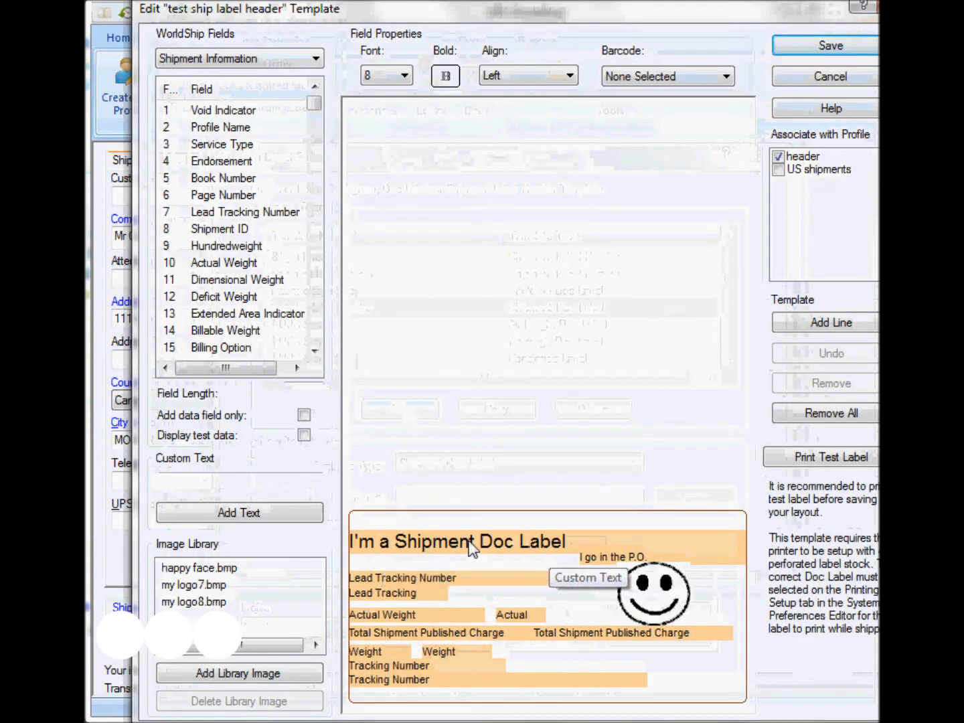
click(469, 542)
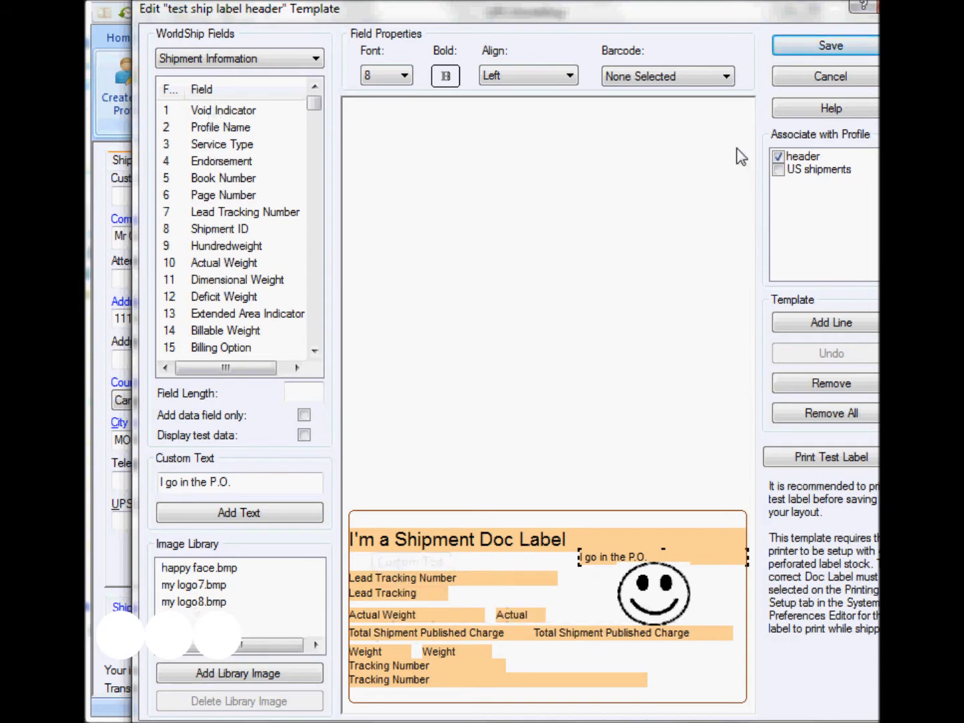
mouse_move(809, 49)
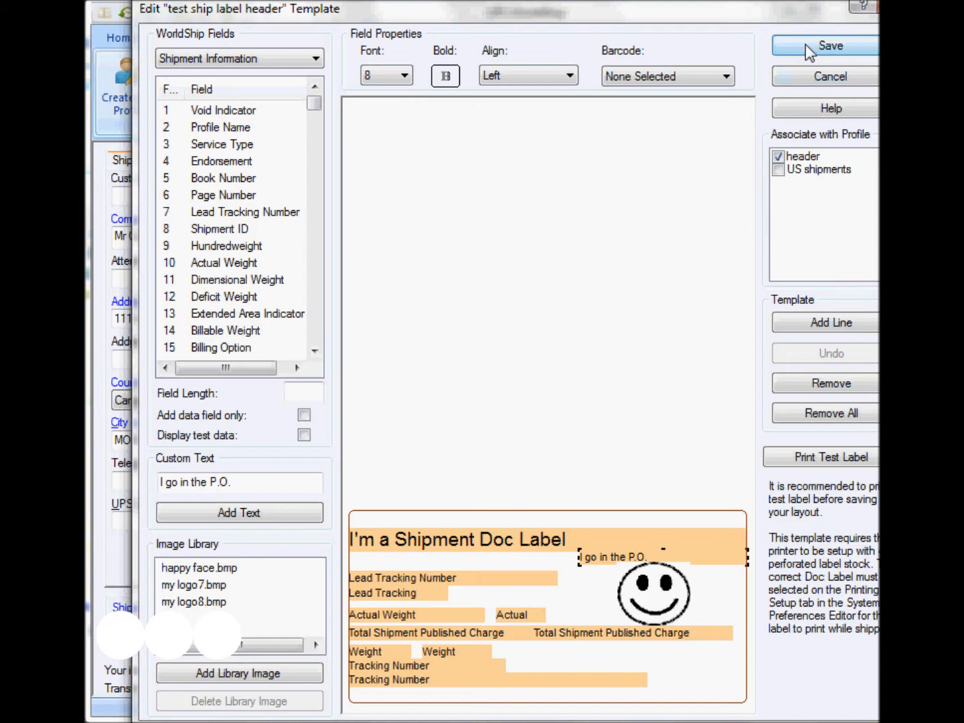
click(831, 45)
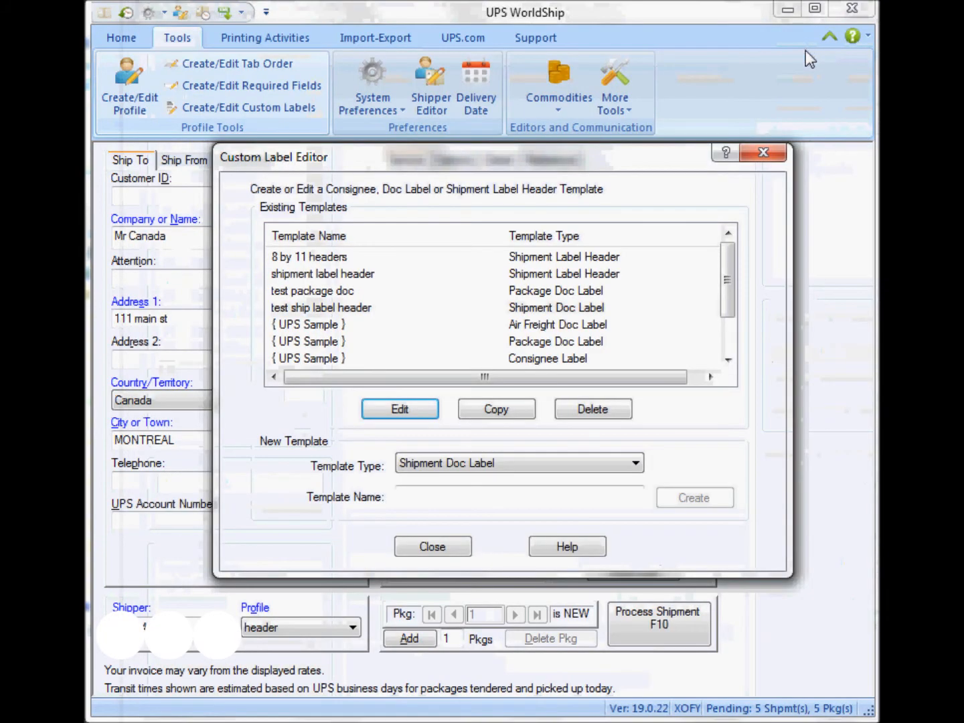
Step: Close the Custom Label Editor and process the Montreal shipment with F10
click(432, 546)
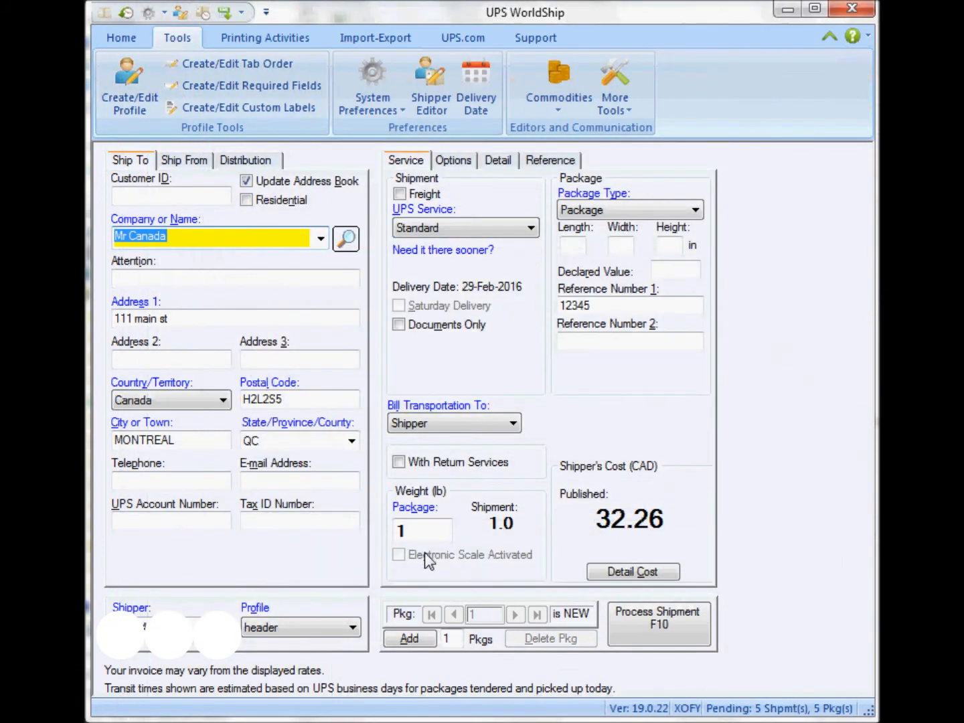
mouse_move(621, 519)
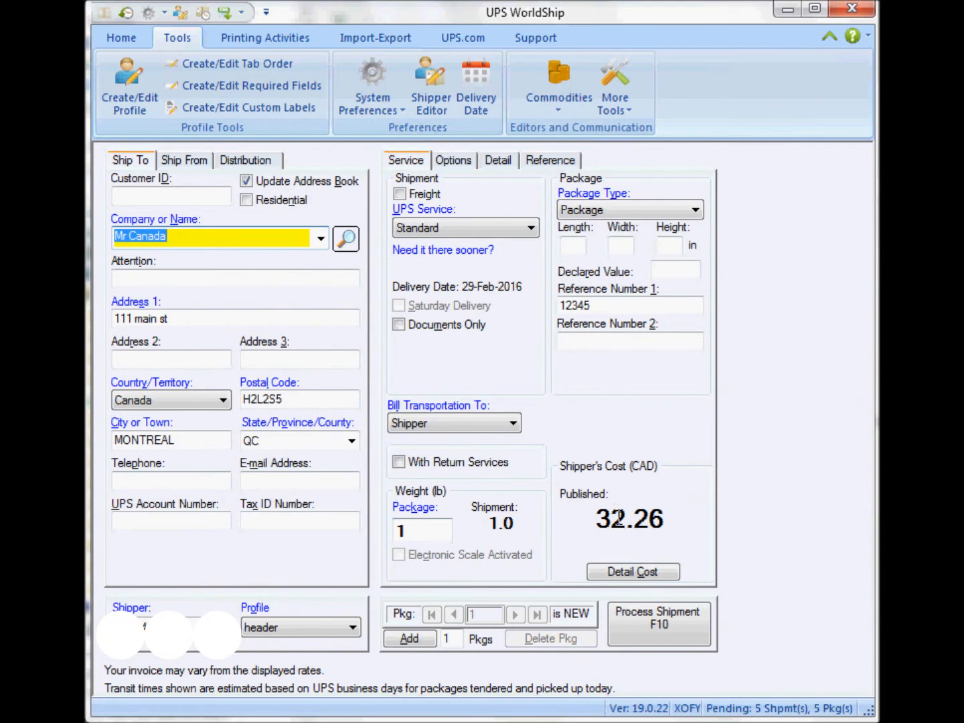
click(630, 342)
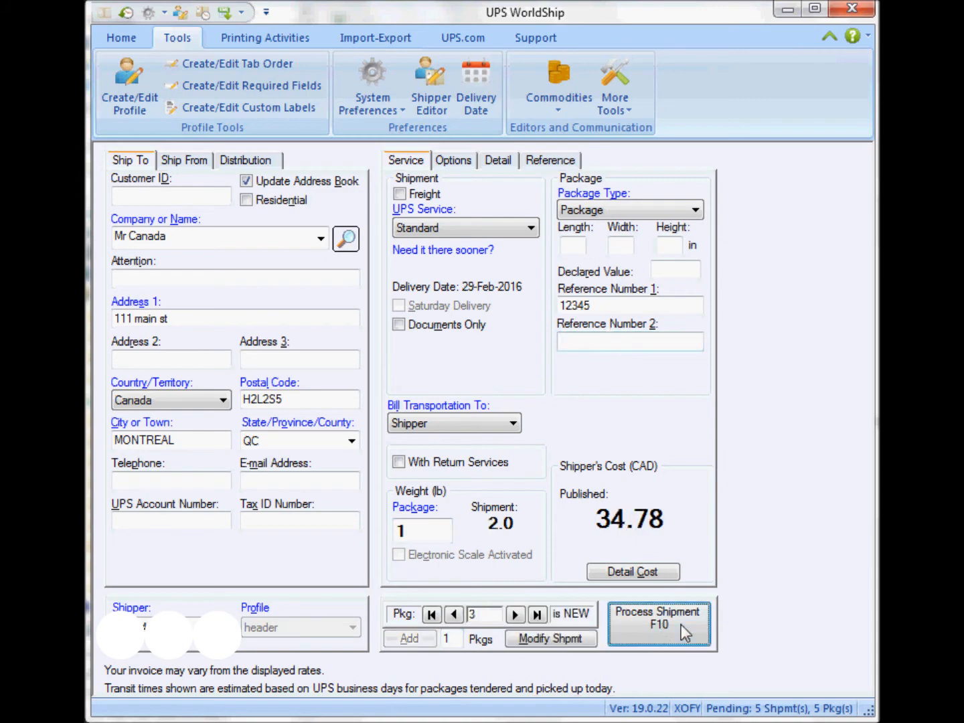
click(659, 623)
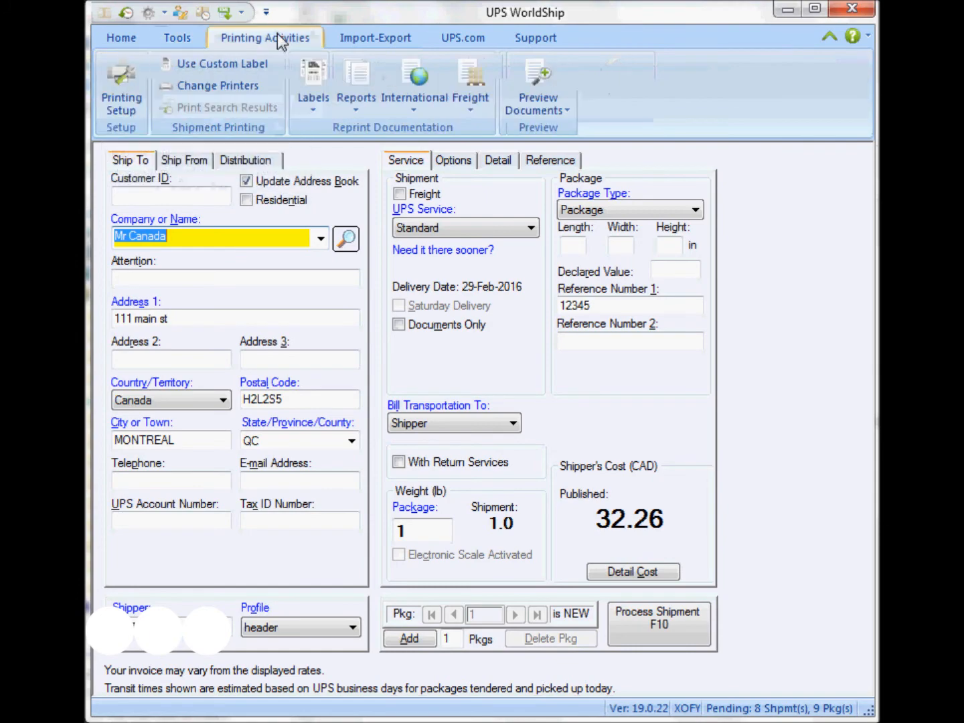
Step: Make Epson NX420 the label printer on Laser 8 1/2 x 11 with Shipment Label Header extended area
click(121, 94)
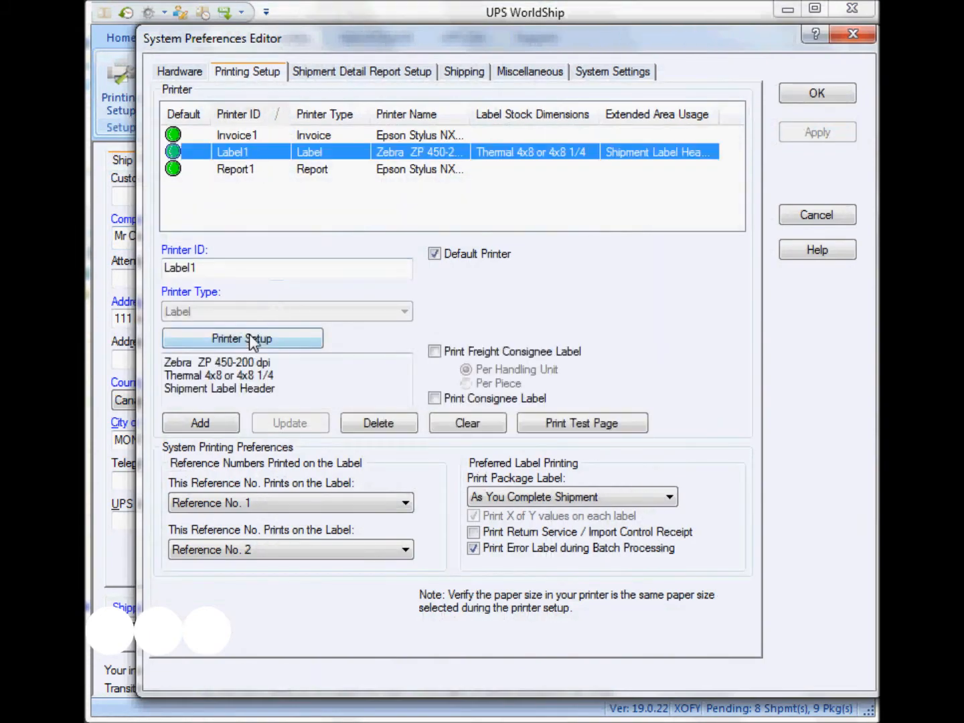
click(242, 338)
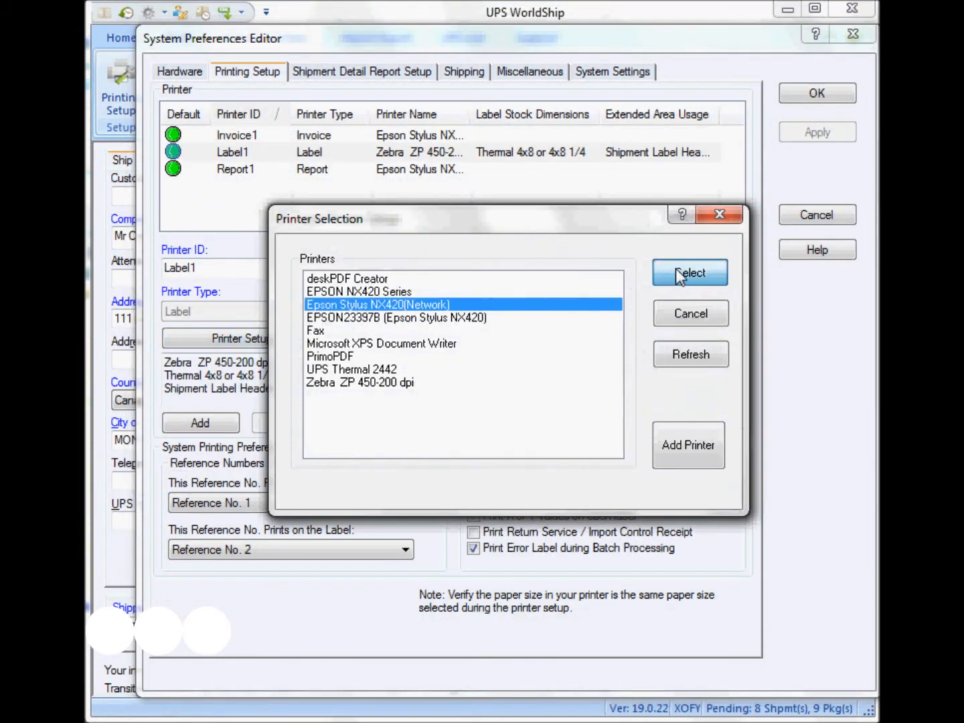
click(690, 273)
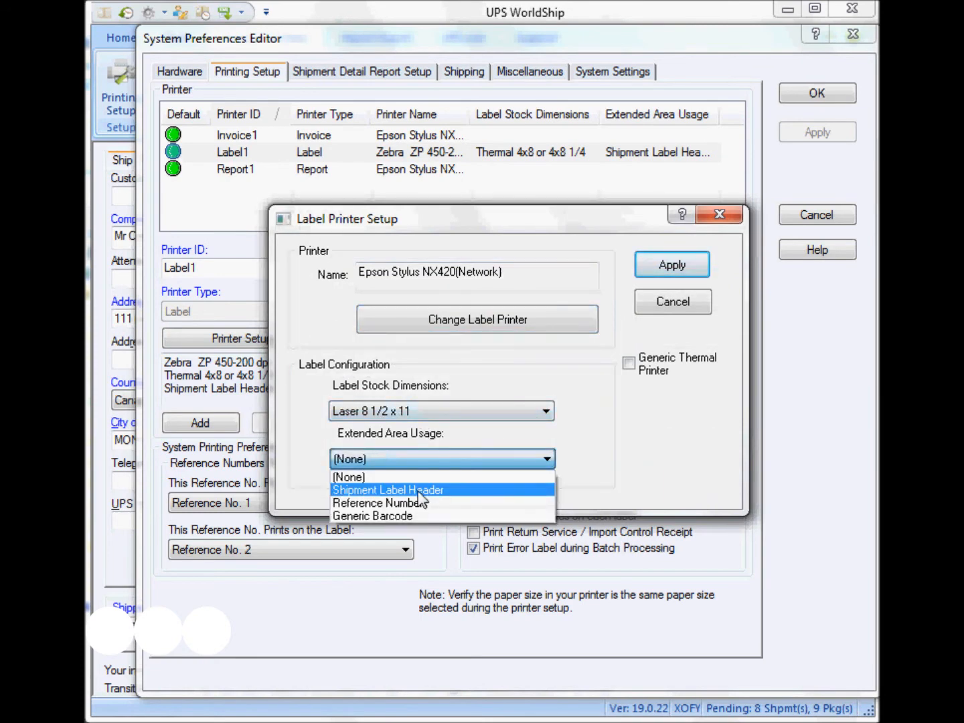
click(384, 490)
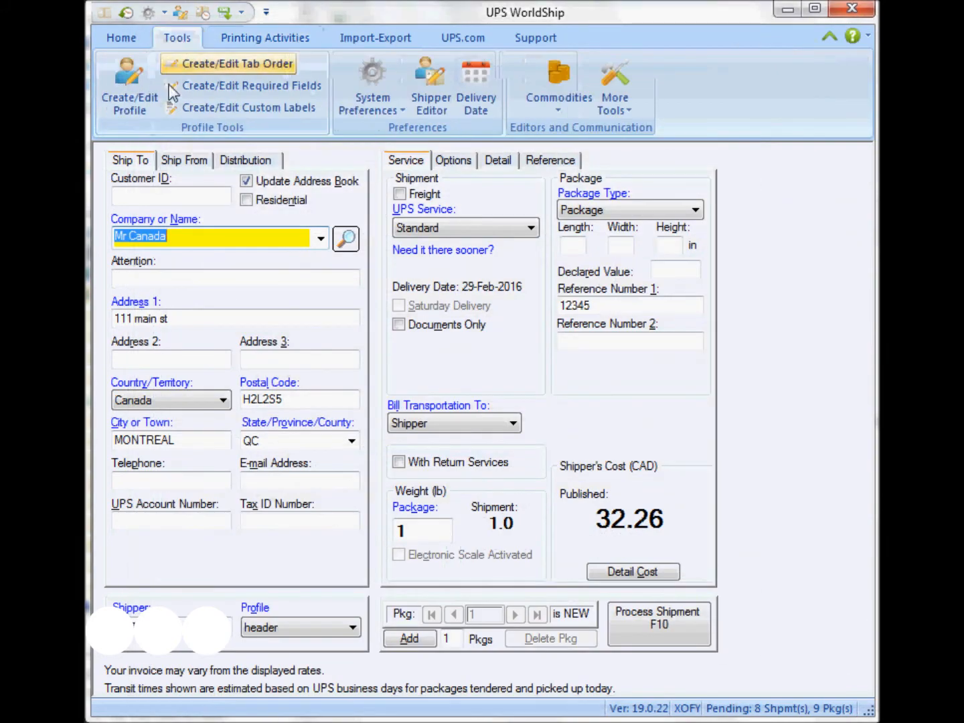
Step: Tie the '8 by 11 headers' template to the header profile, replacing its previous header template
click(256, 107)
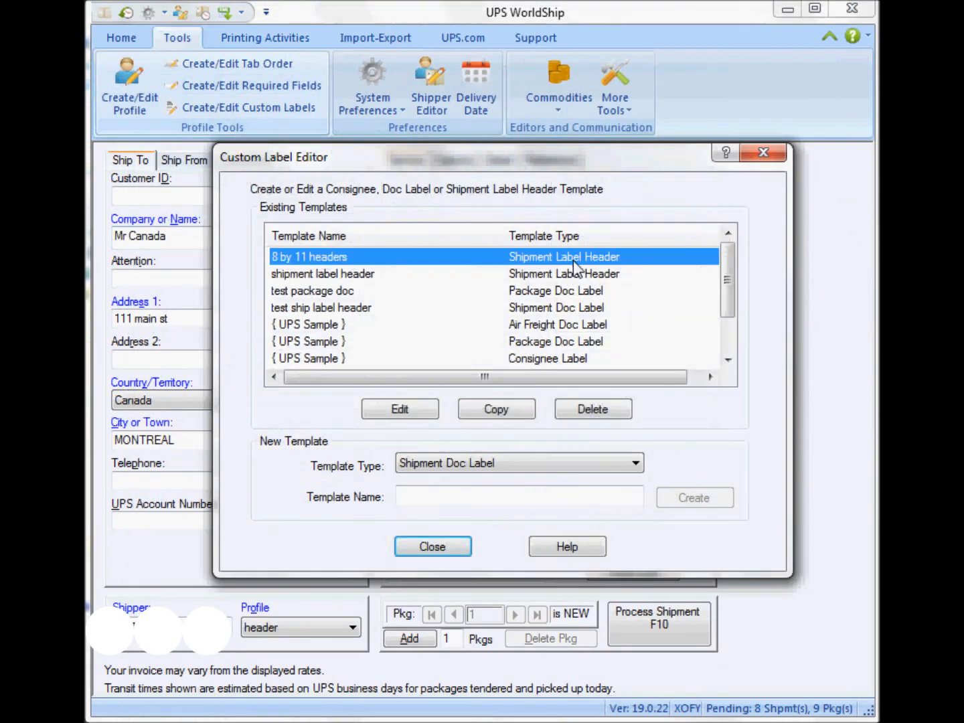
click(400, 409)
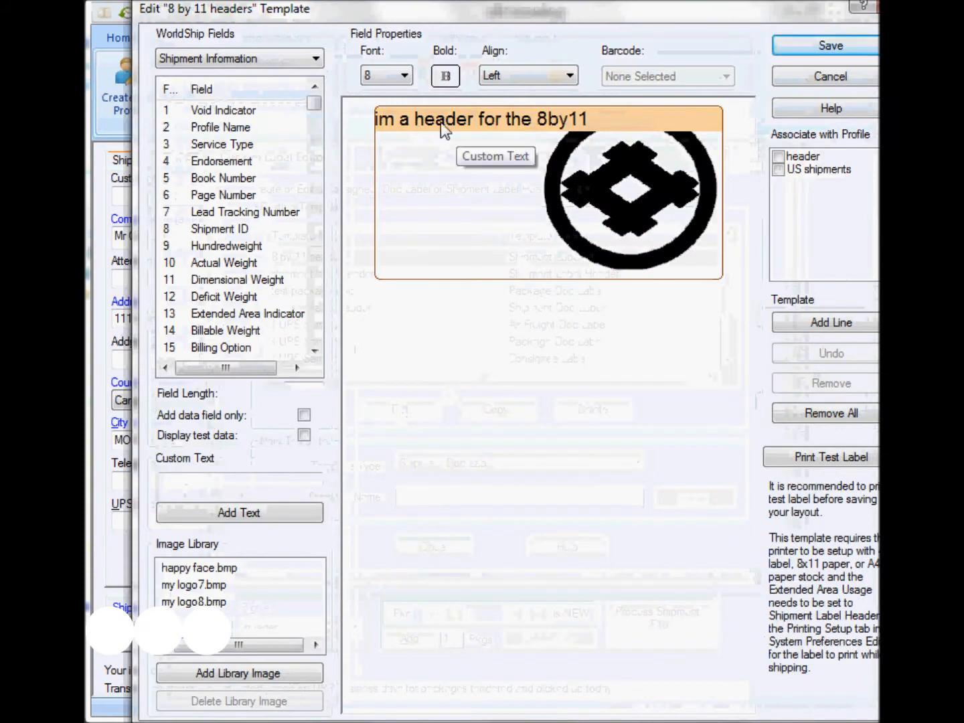
click(779, 156)
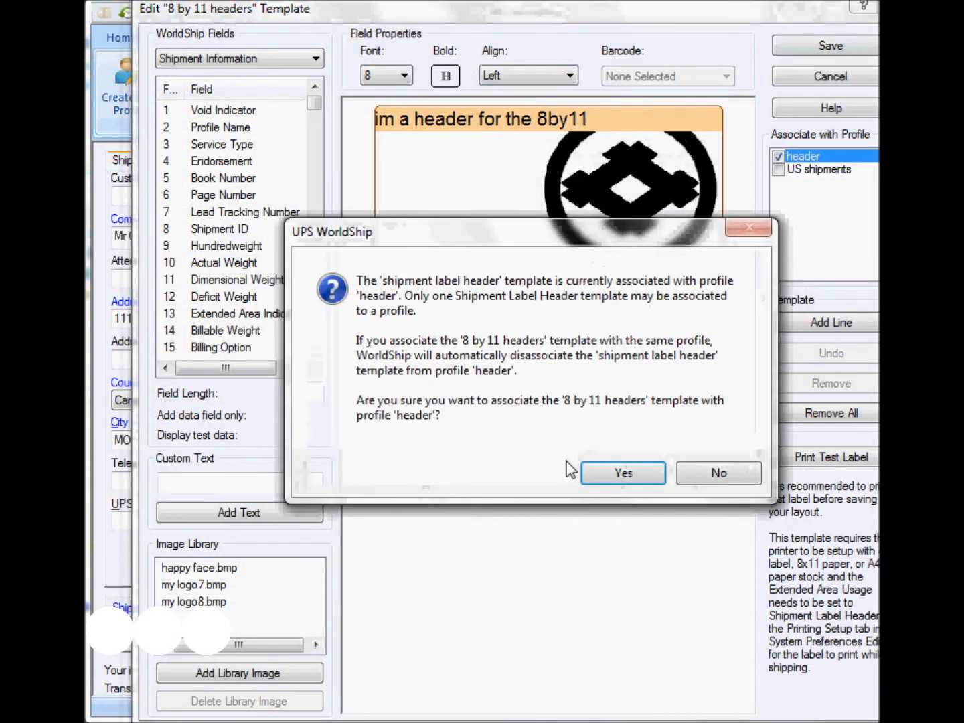
click(622, 473)
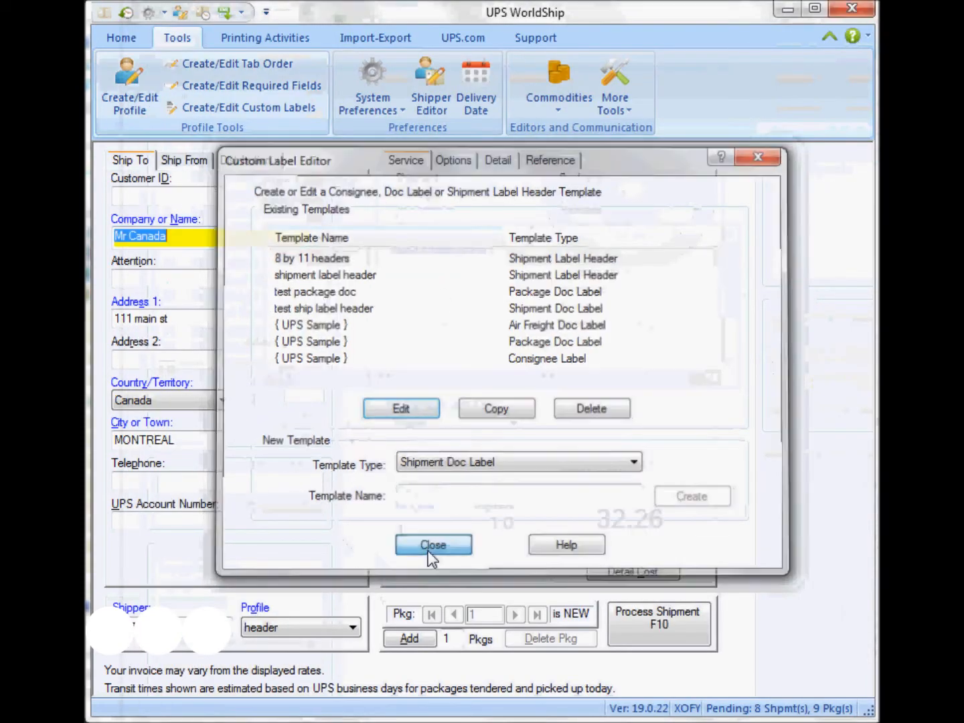
Step: After processing a shipment, apply the Zebra ZP 450 printer with Thermal 4x6 label stock
click(432, 545)
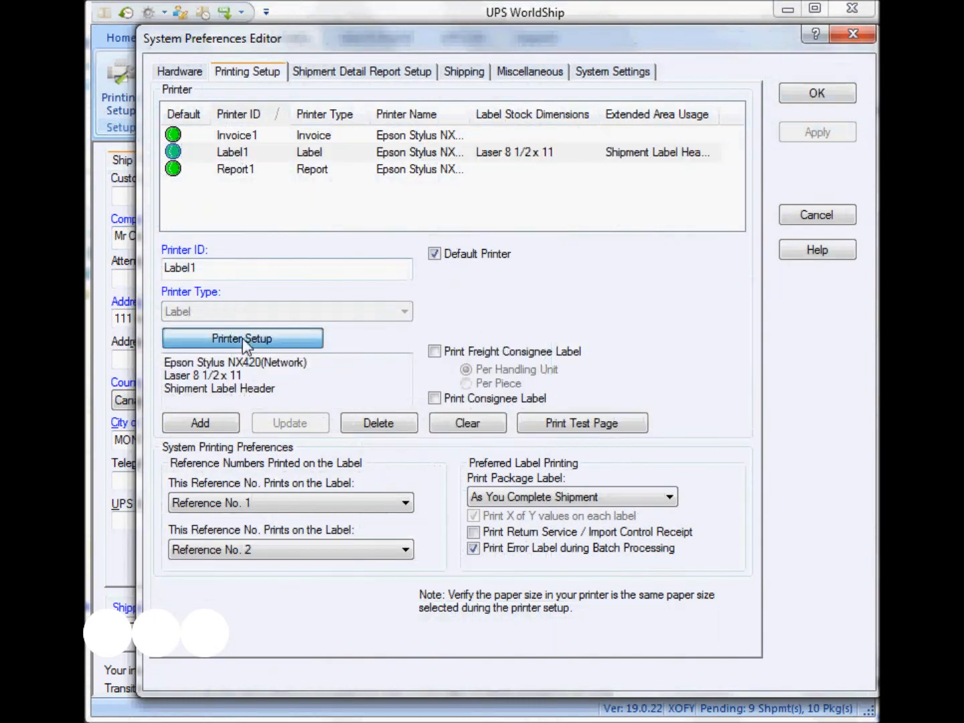
click(242, 338)
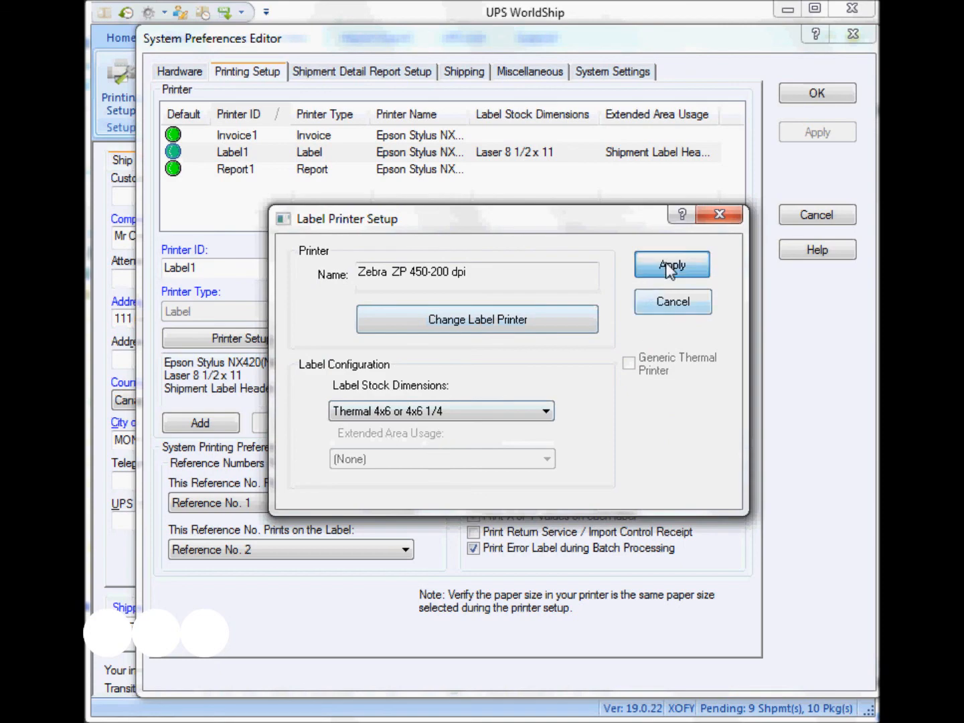
click(672, 264)
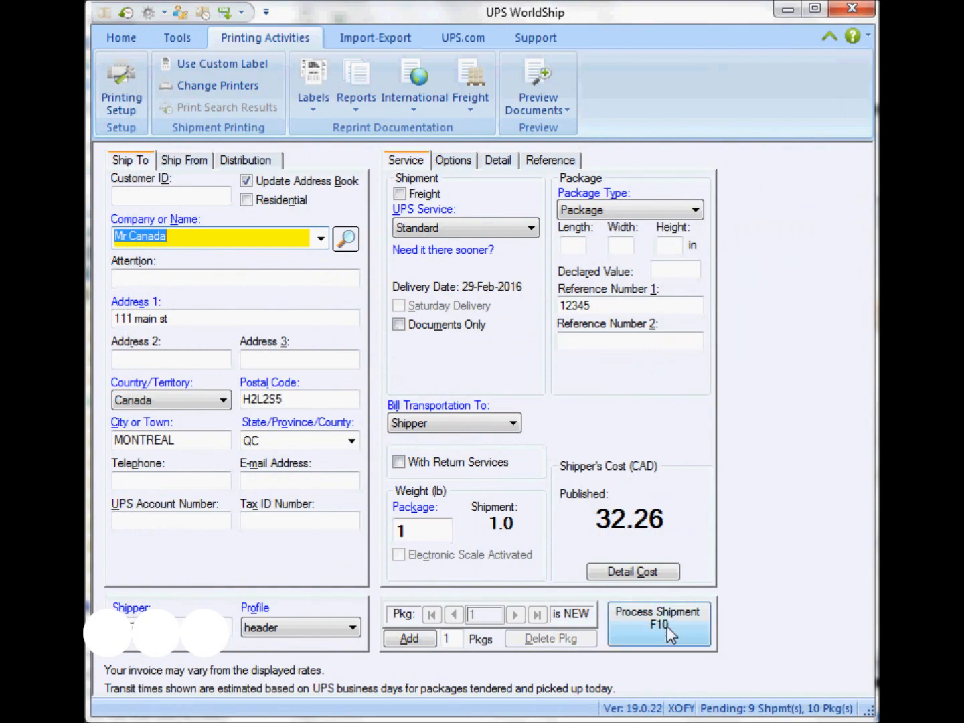